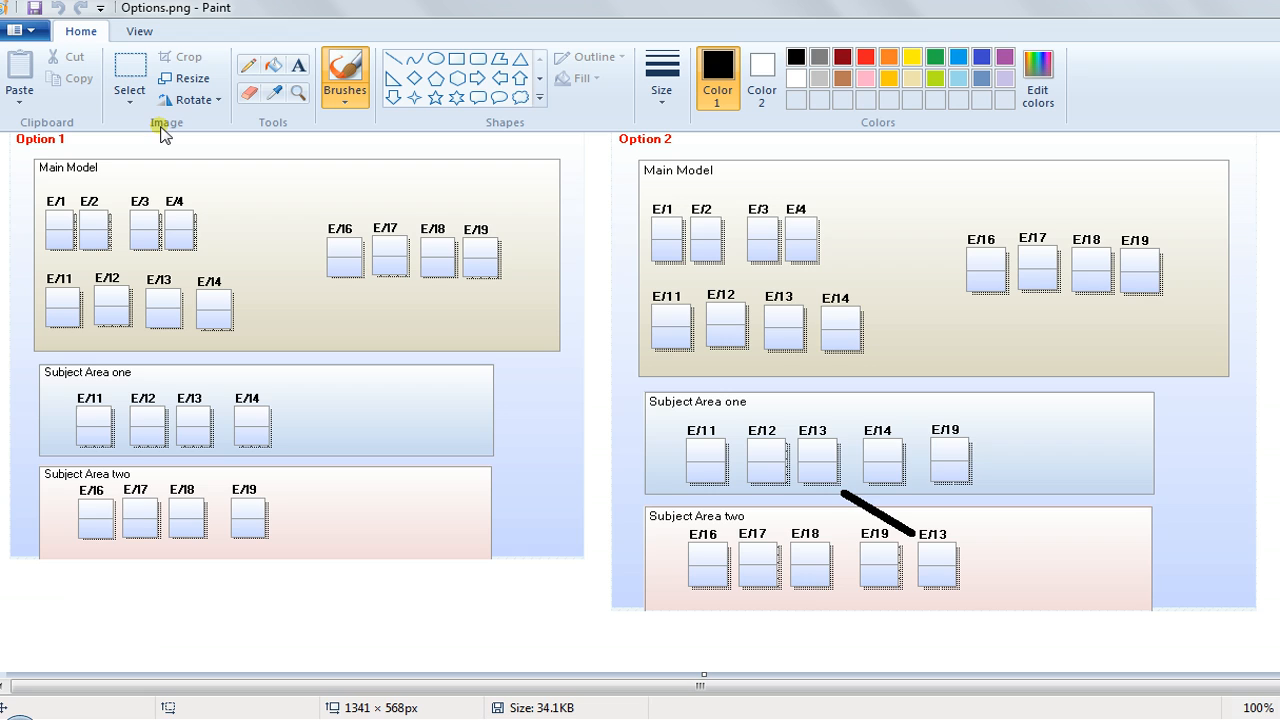
mouse_move(32, 160)
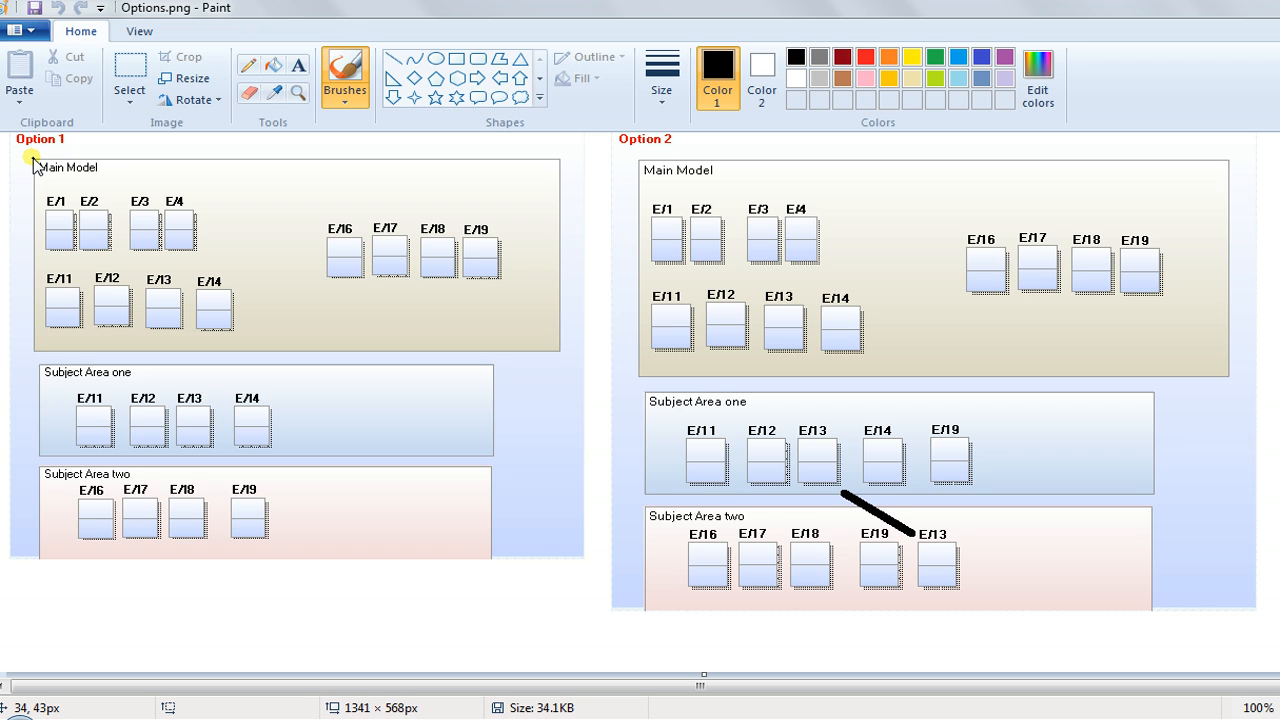
mouse_move(148, 236)
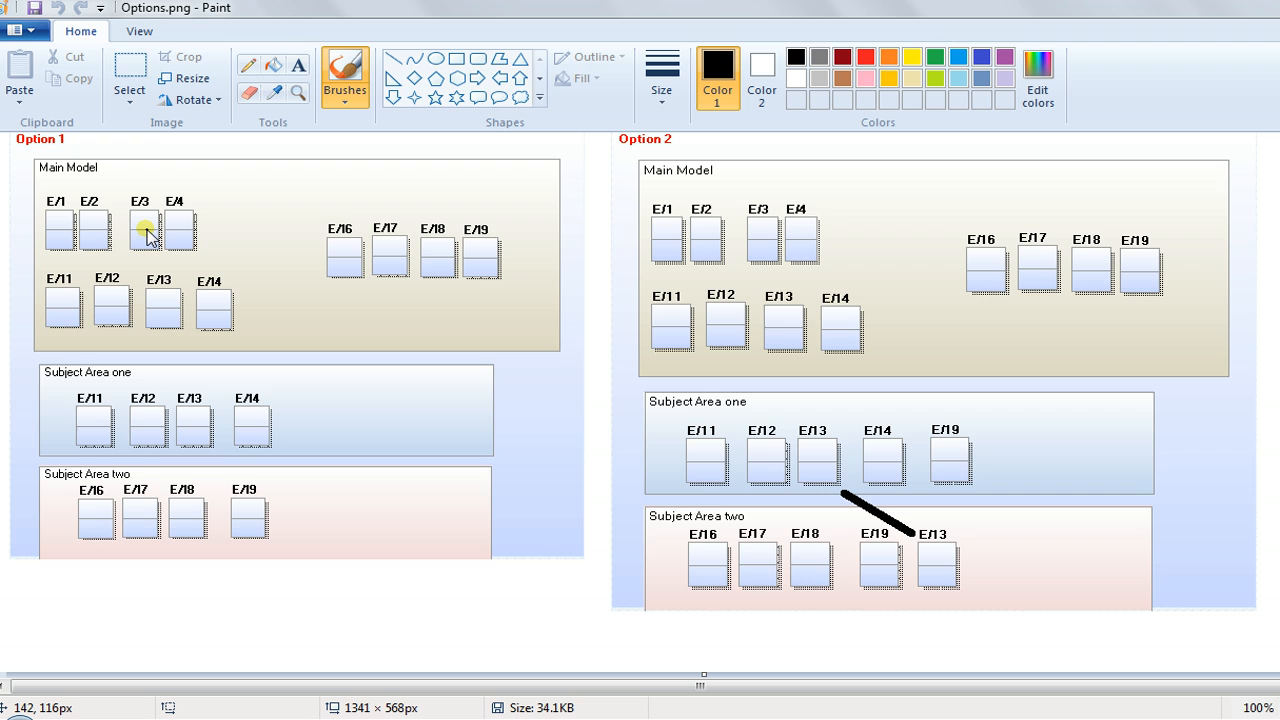
mouse_move(136, 206)
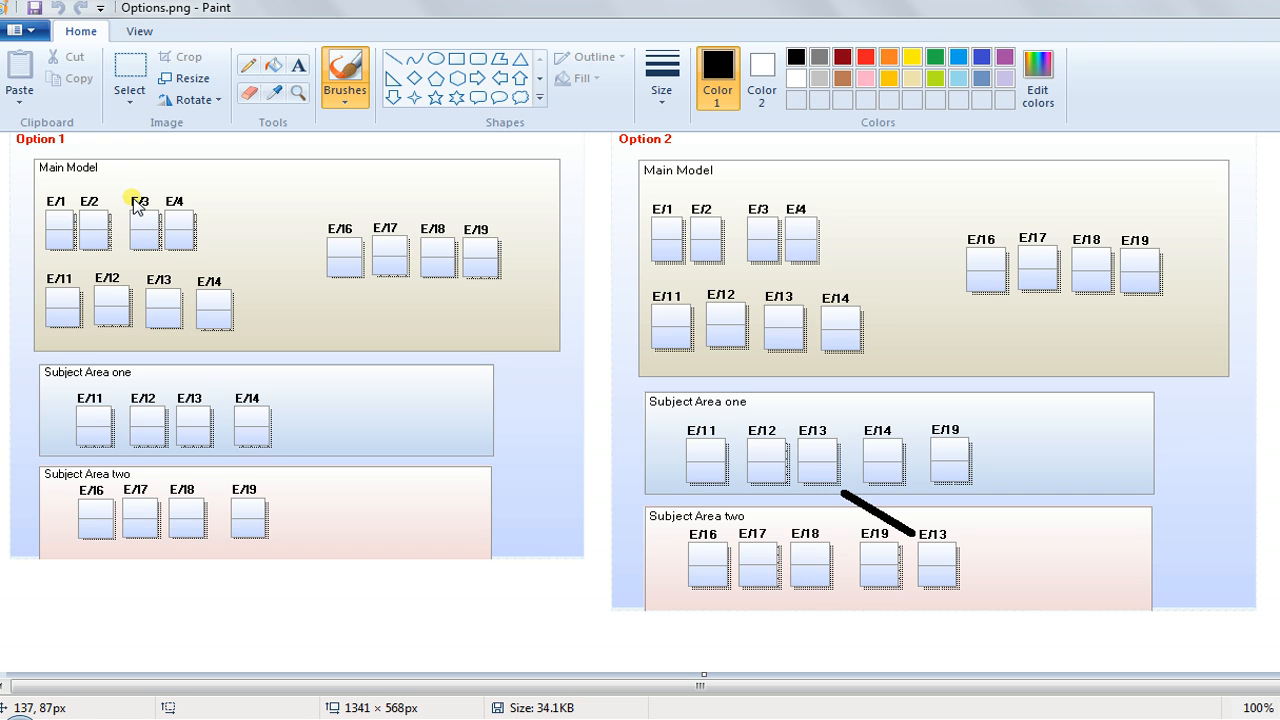
mouse_move(160, 440)
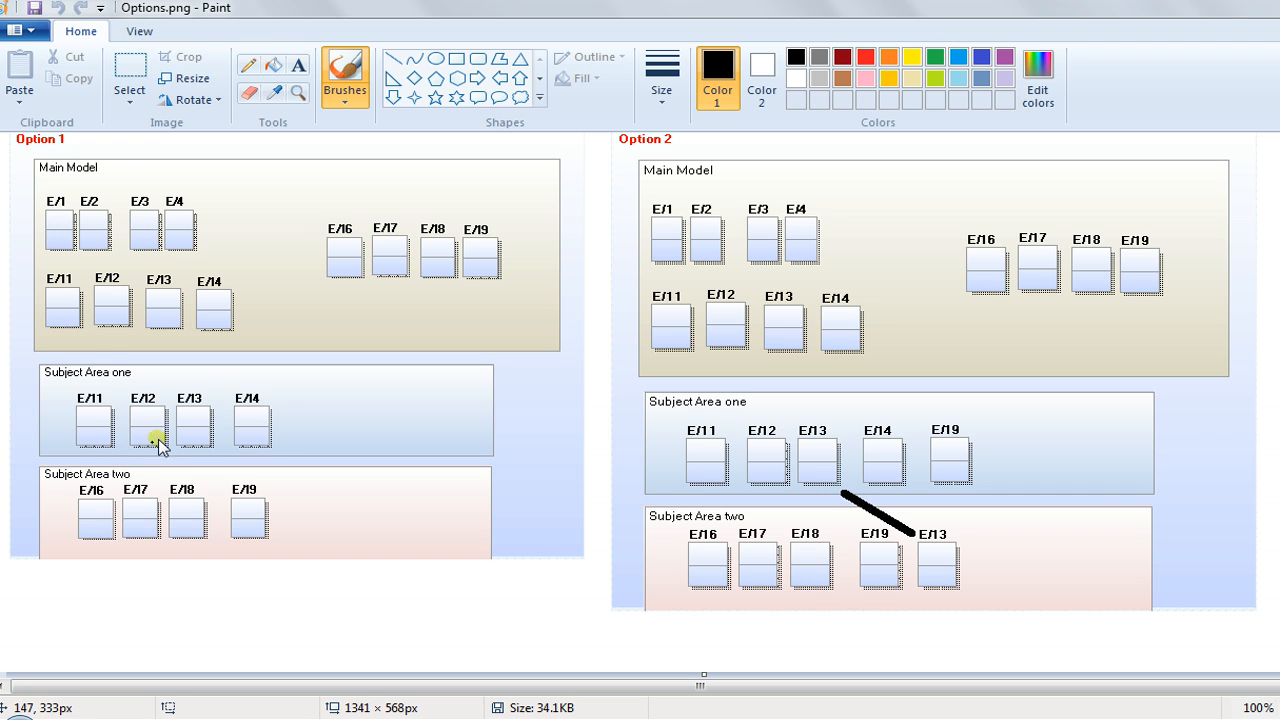
mouse_move(200, 250)
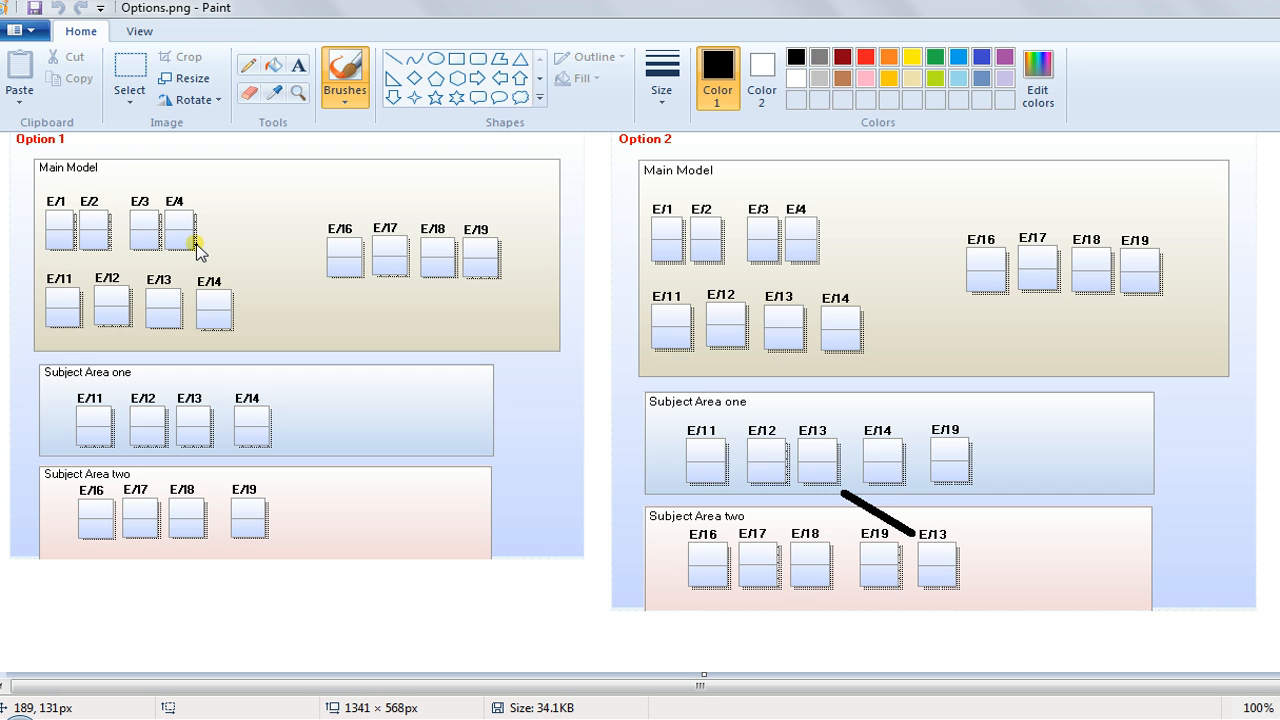
mouse_move(176, 322)
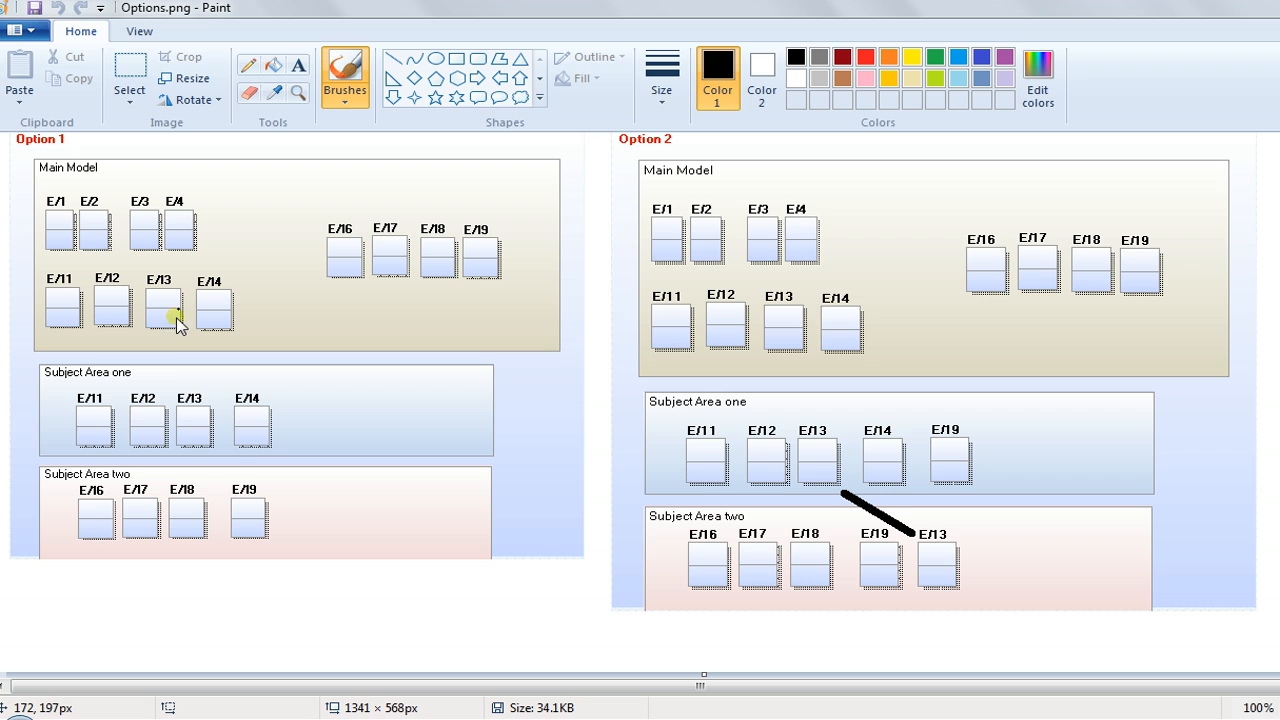
mouse_move(166, 390)
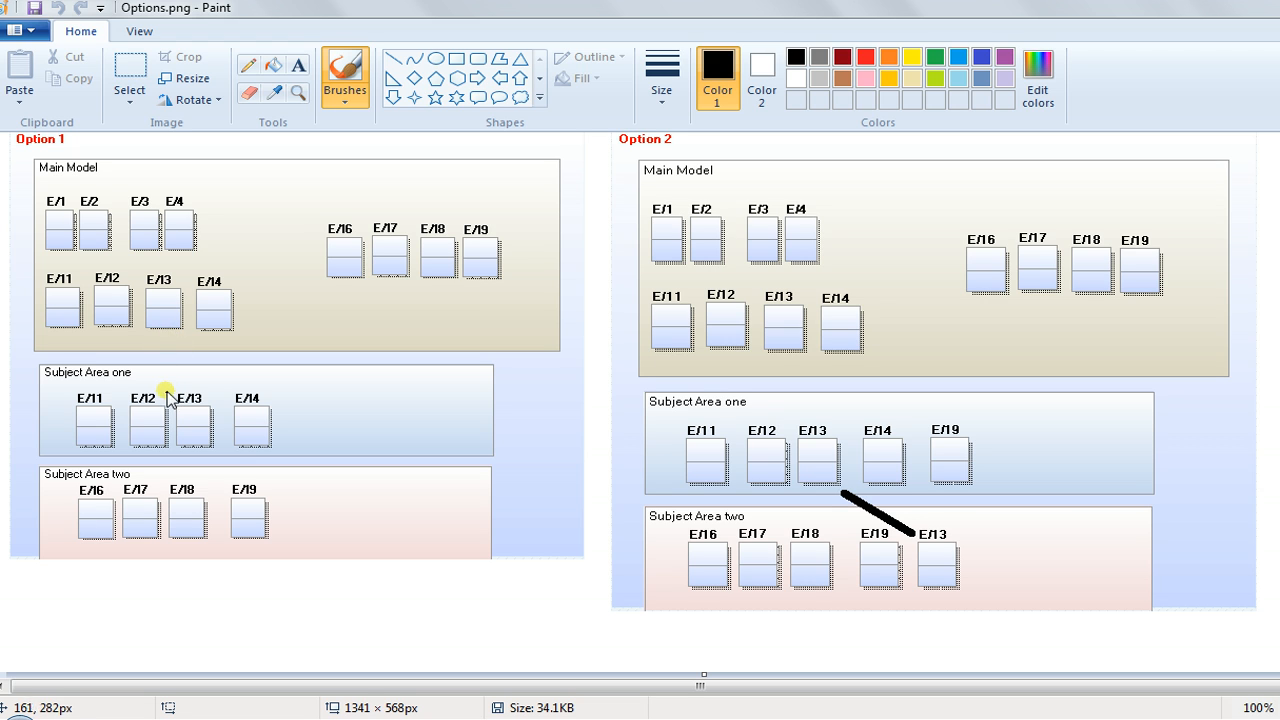
mouse_move(212, 304)
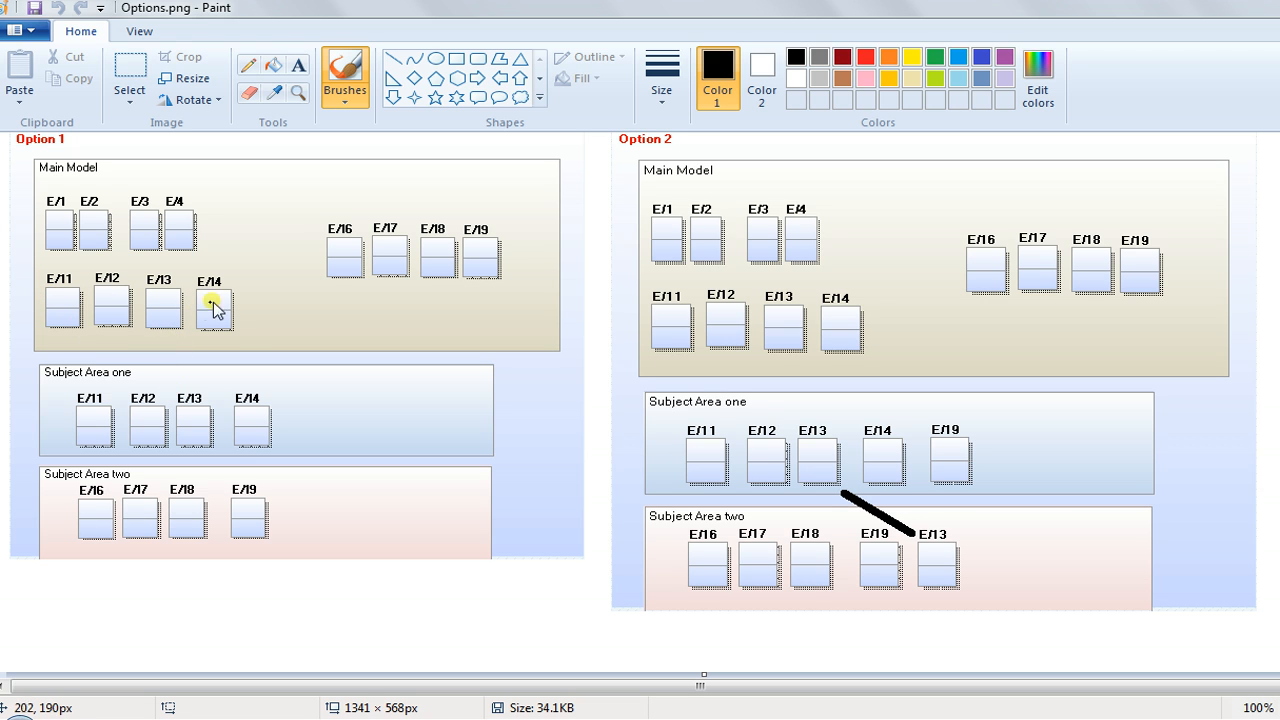
Mark the lower entity row E/11 to E/4 in Option 1 with a freehand black line
left_click_drag(214, 304, 194, 332)
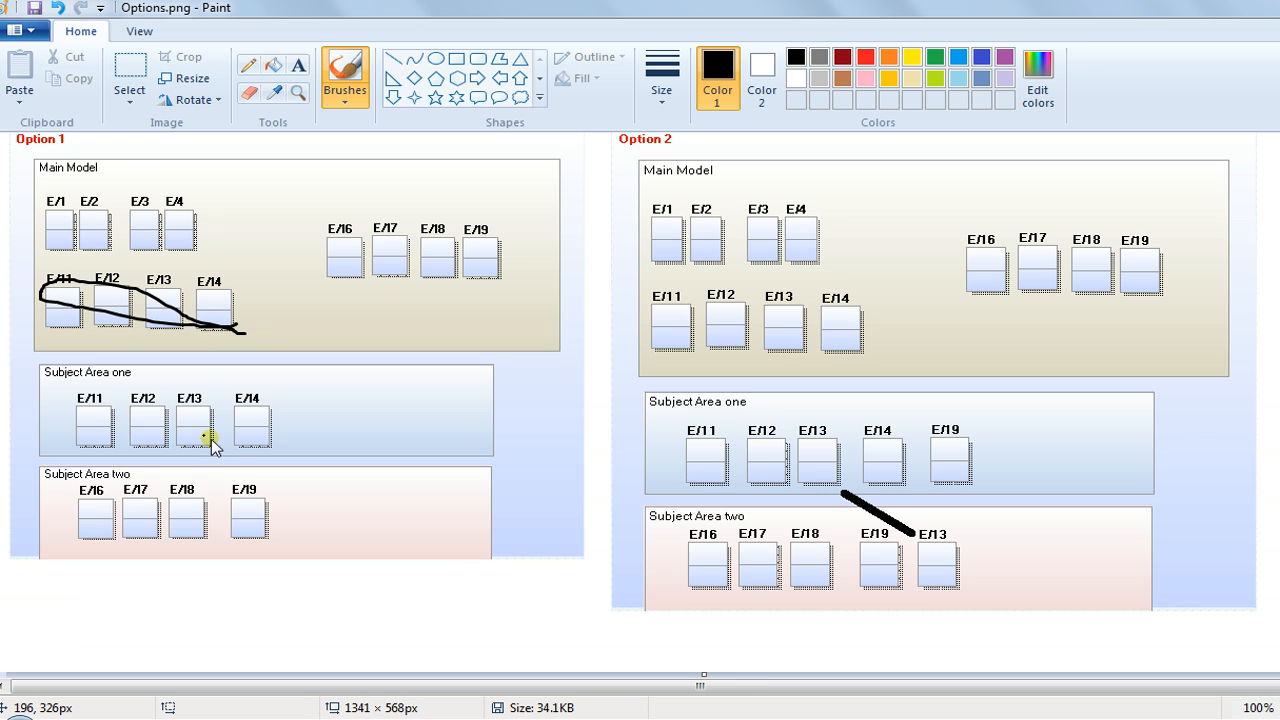
mouse_move(230, 452)
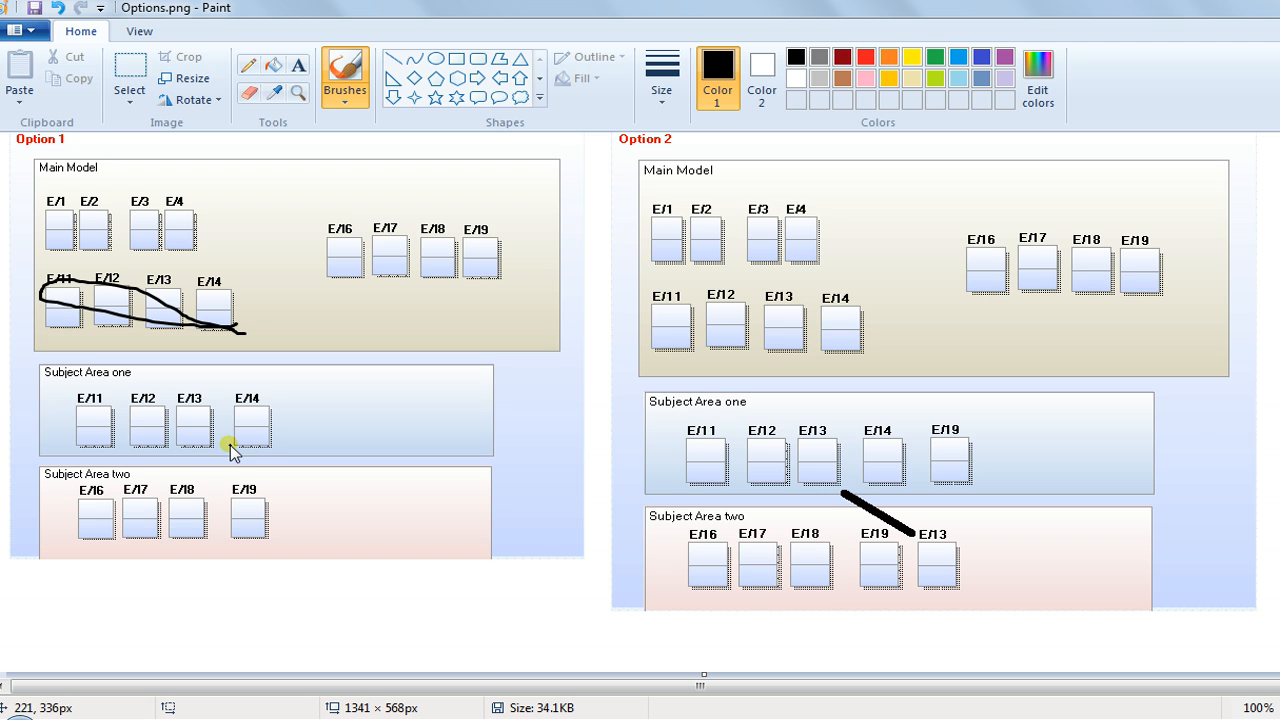
mouse_move(312, 210)
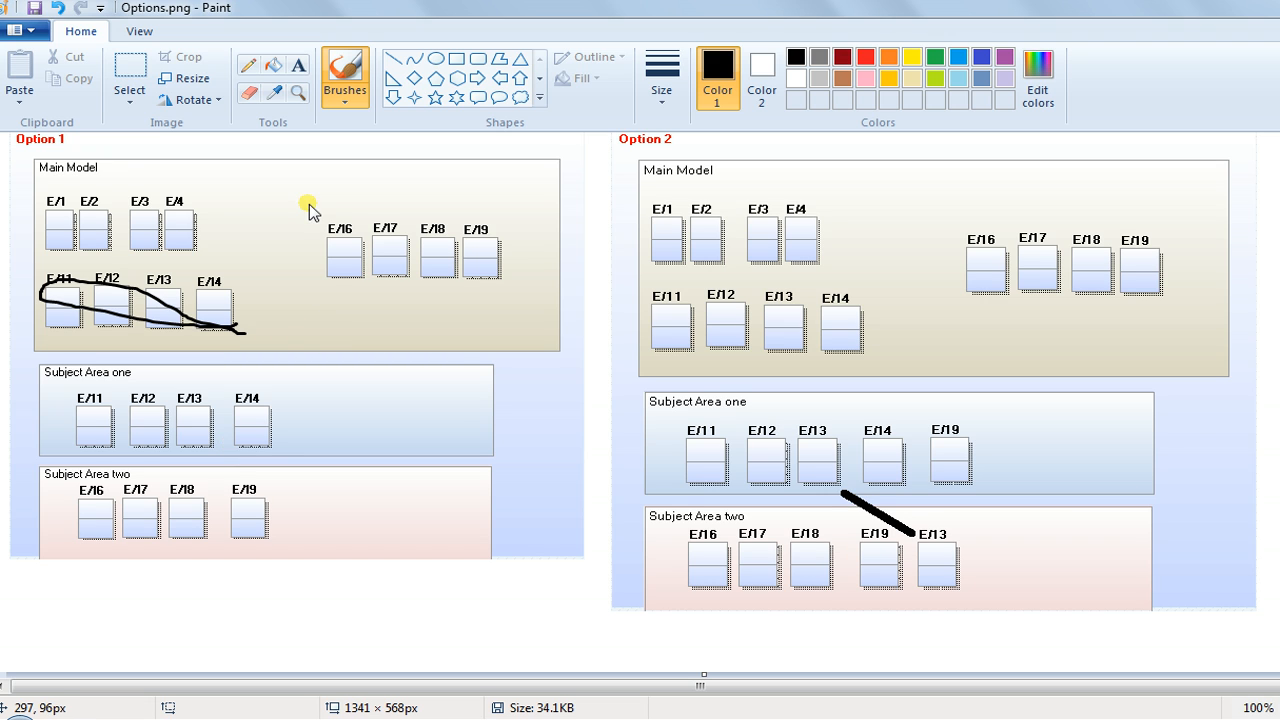
Draw a freehand loop around entities E/6 to E/9 in Option 1's Main Model
left_click_drag(310, 204, 452, 212)
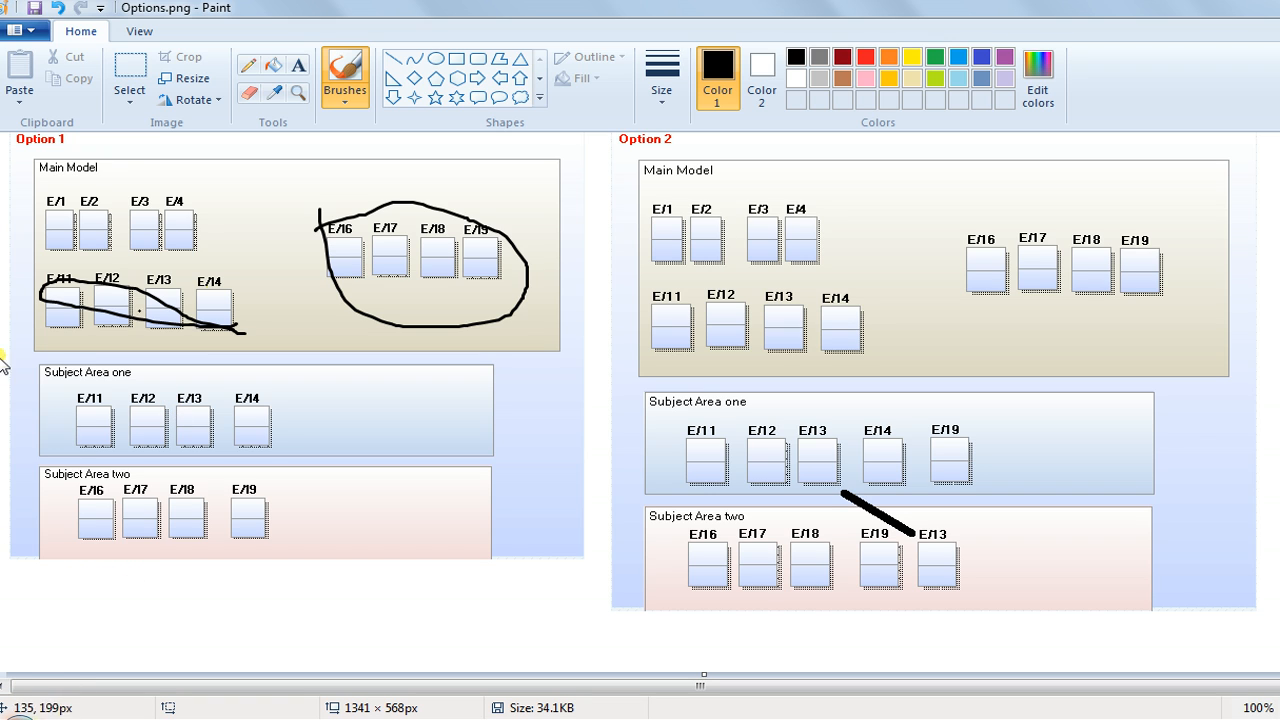
mouse_move(806, 458)
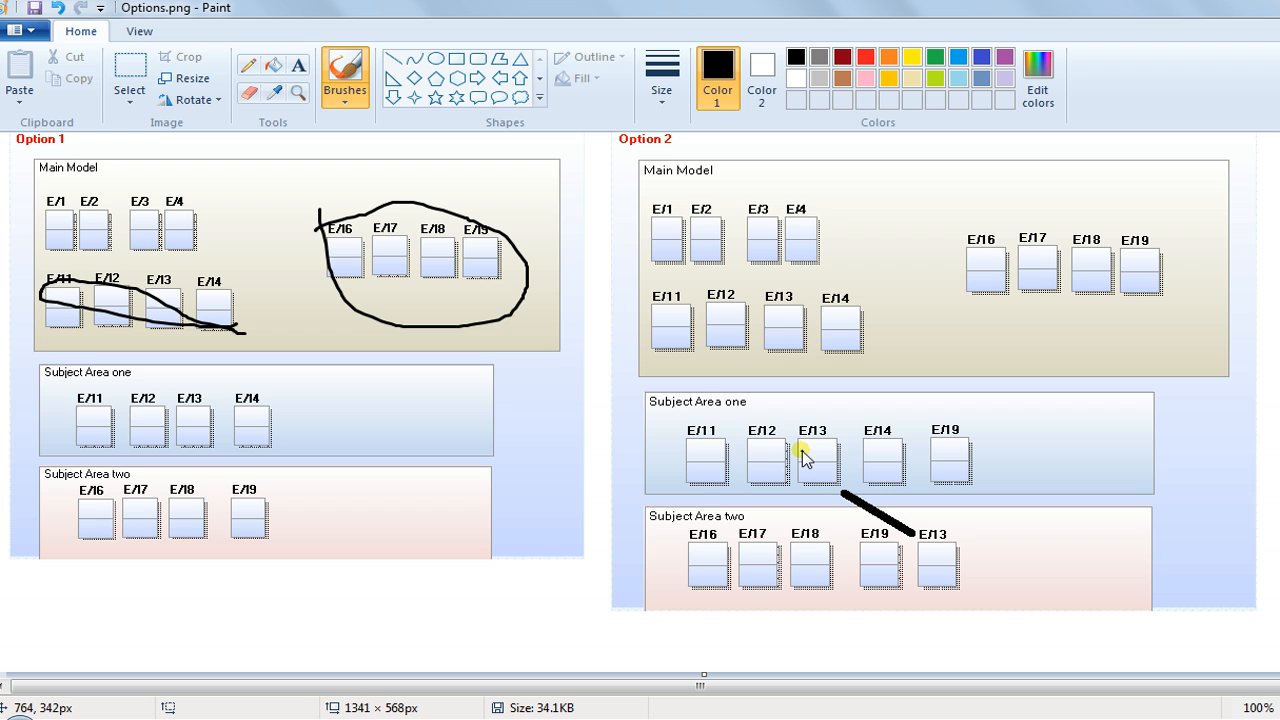
mouse_move(948, 576)
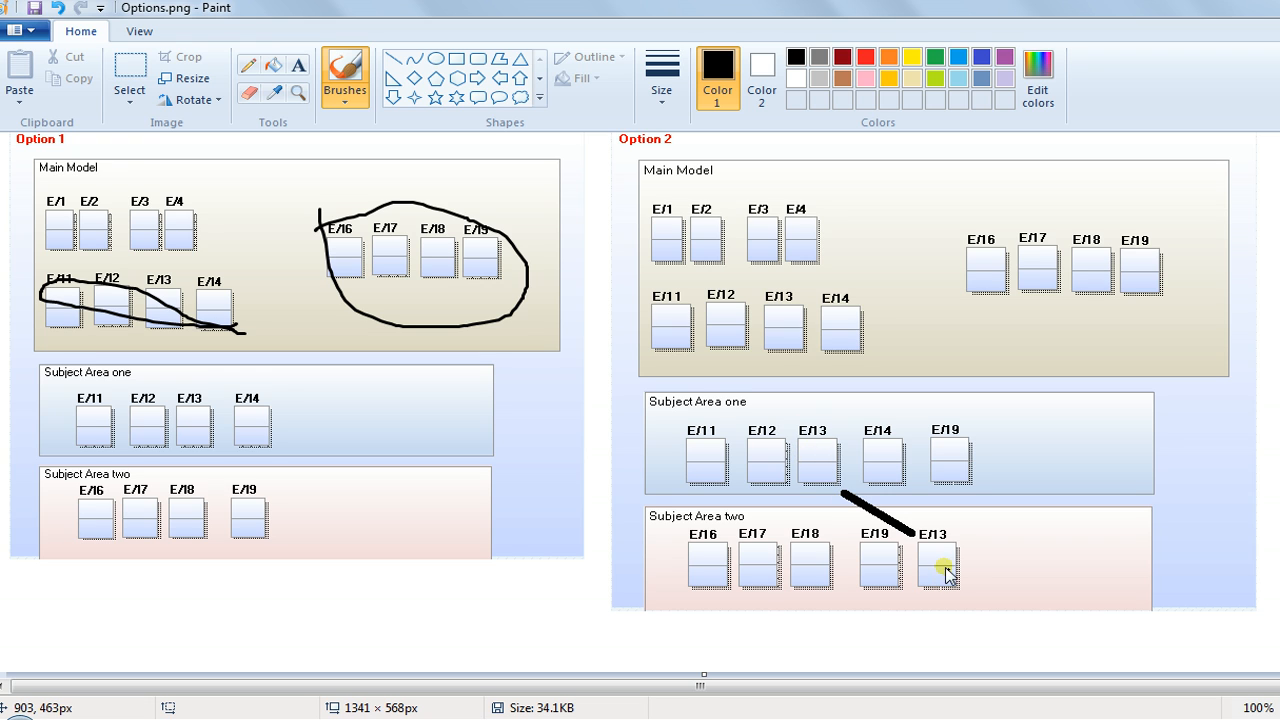
mouse_move(952, 462)
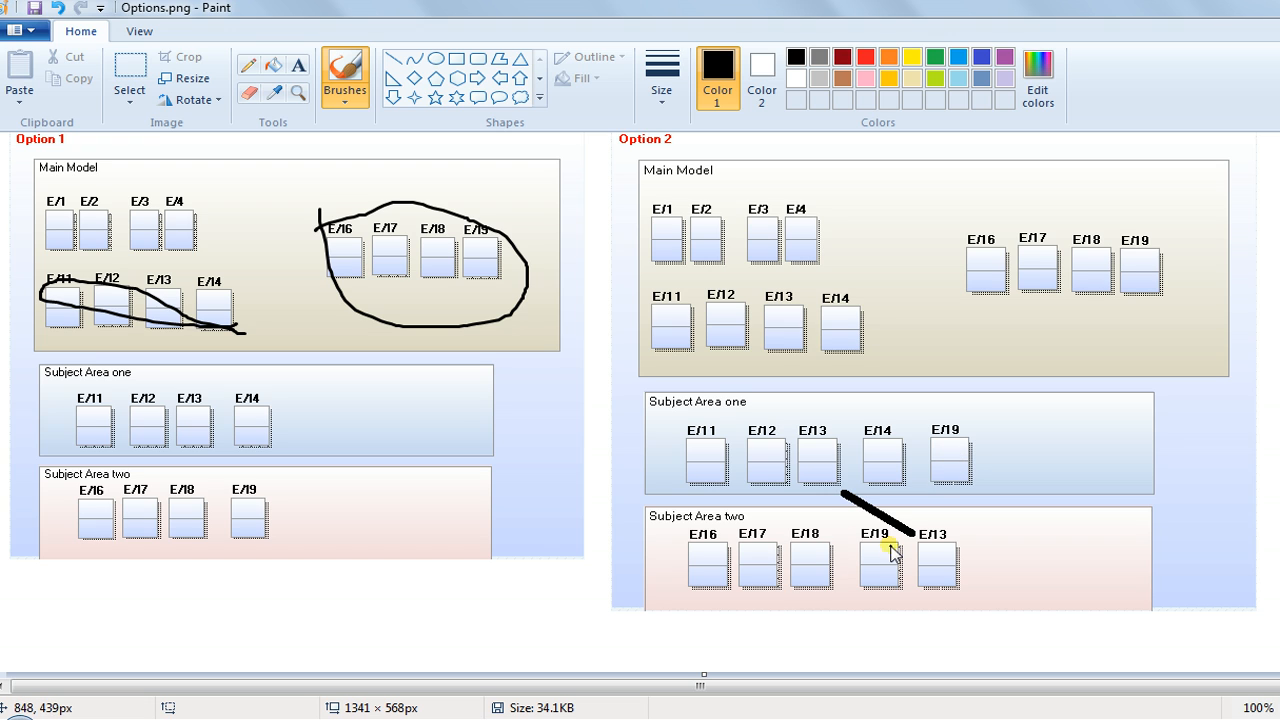
mouse_move(944, 292)
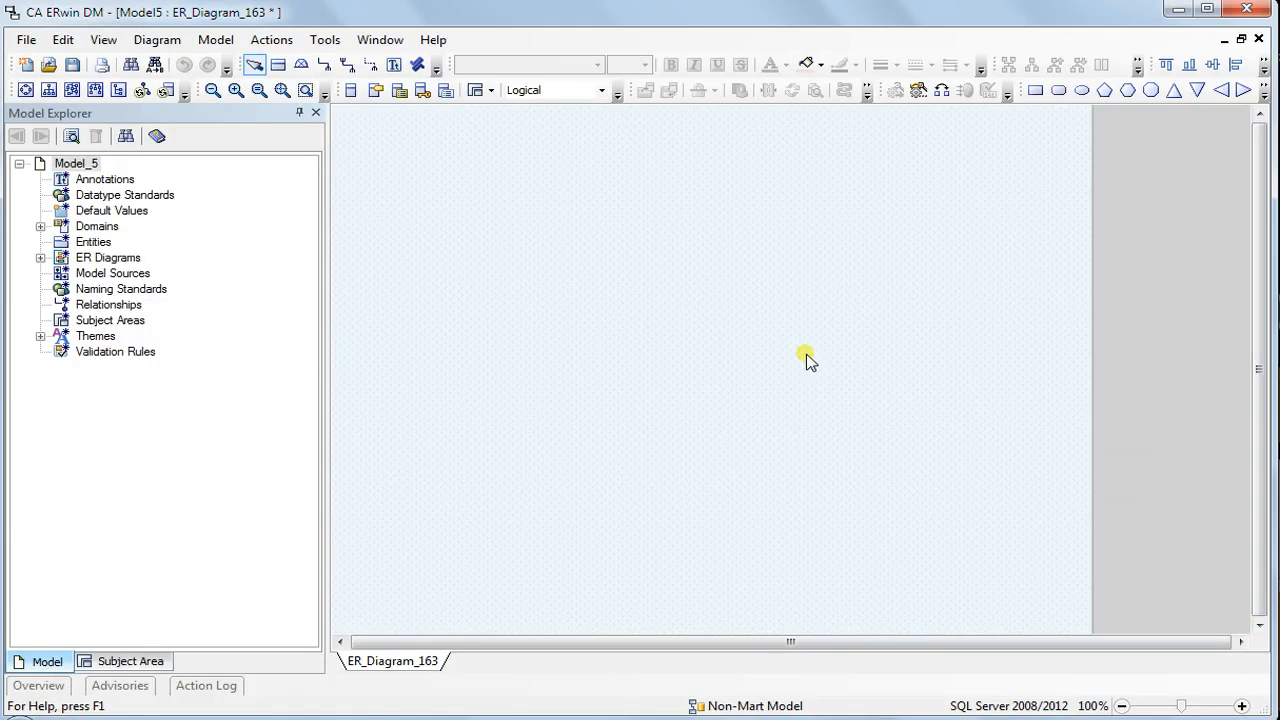
mouse_move(84, 304)
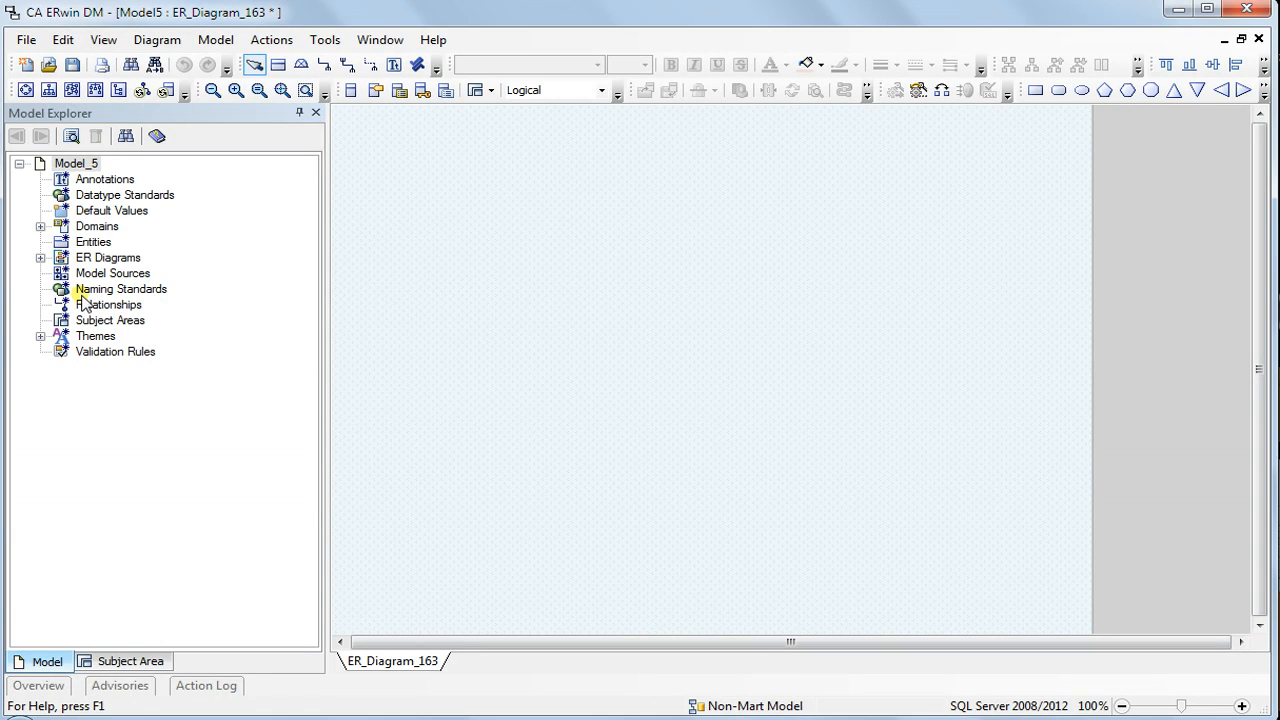
mouse_move(572, 332)
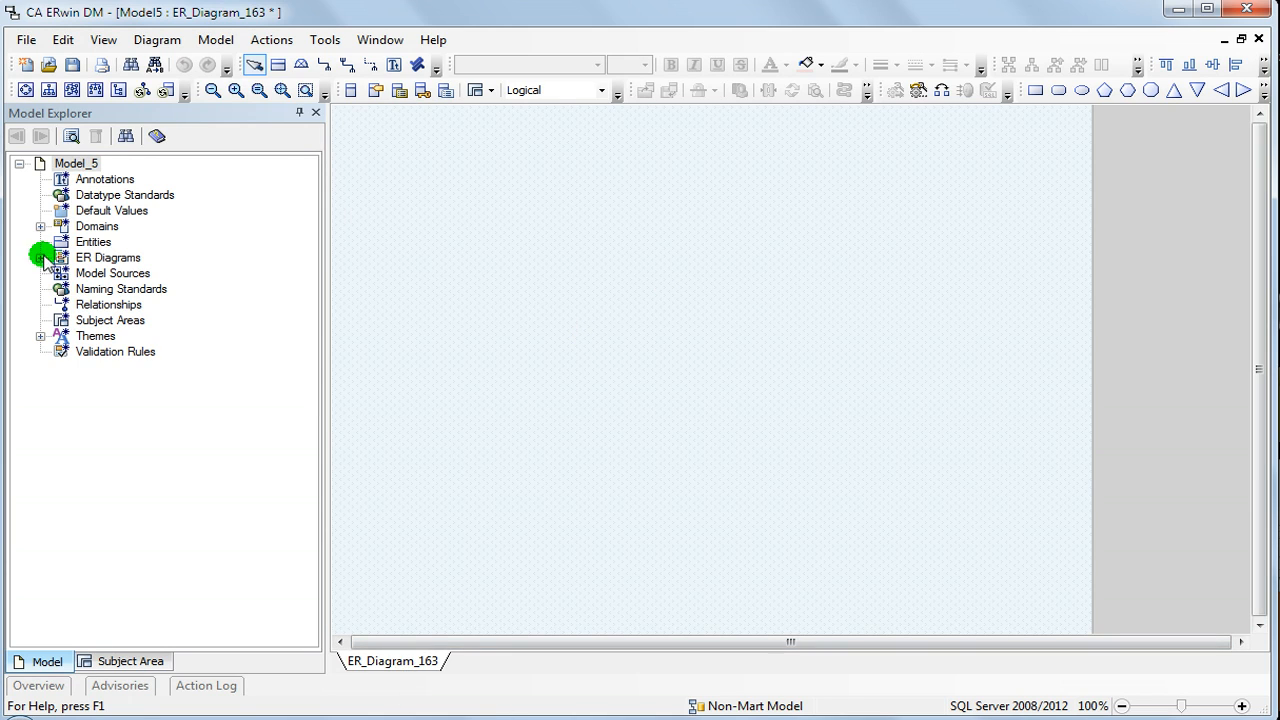
Rename diagram ER_Diagram_163 under ER Diagrams to 'Main Model'
left_click(40, 256)
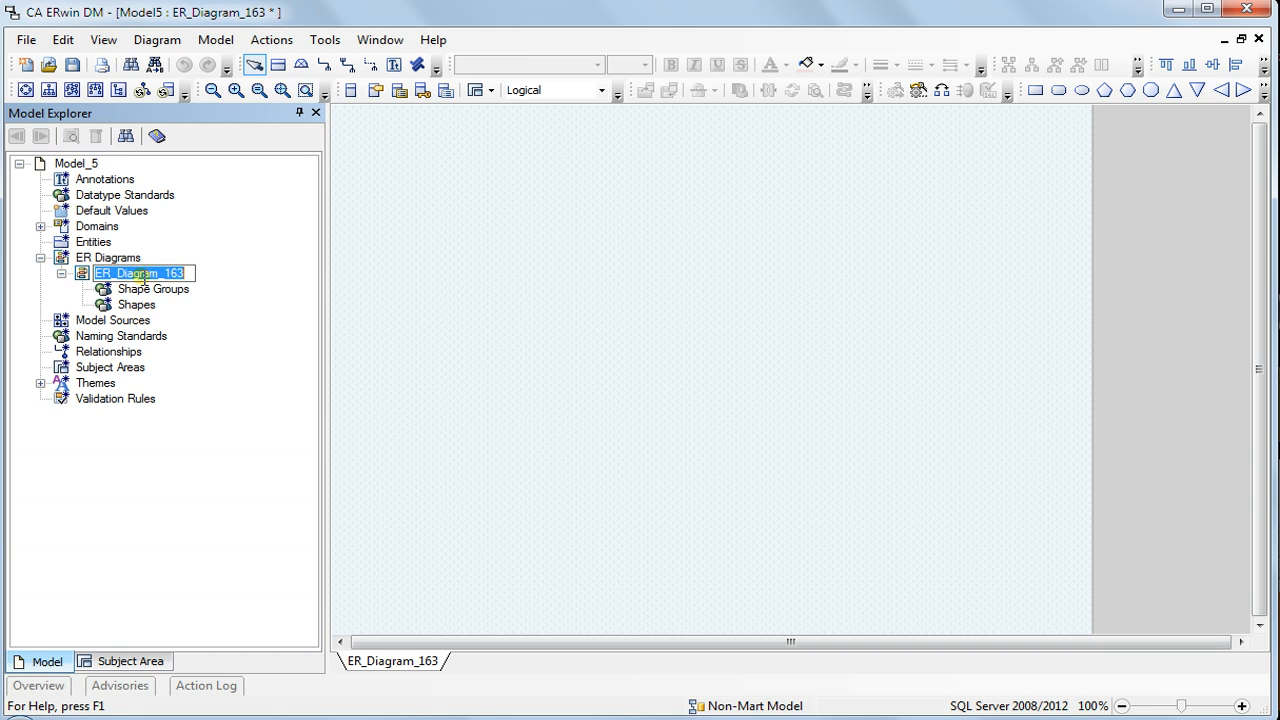
type("Main Model")
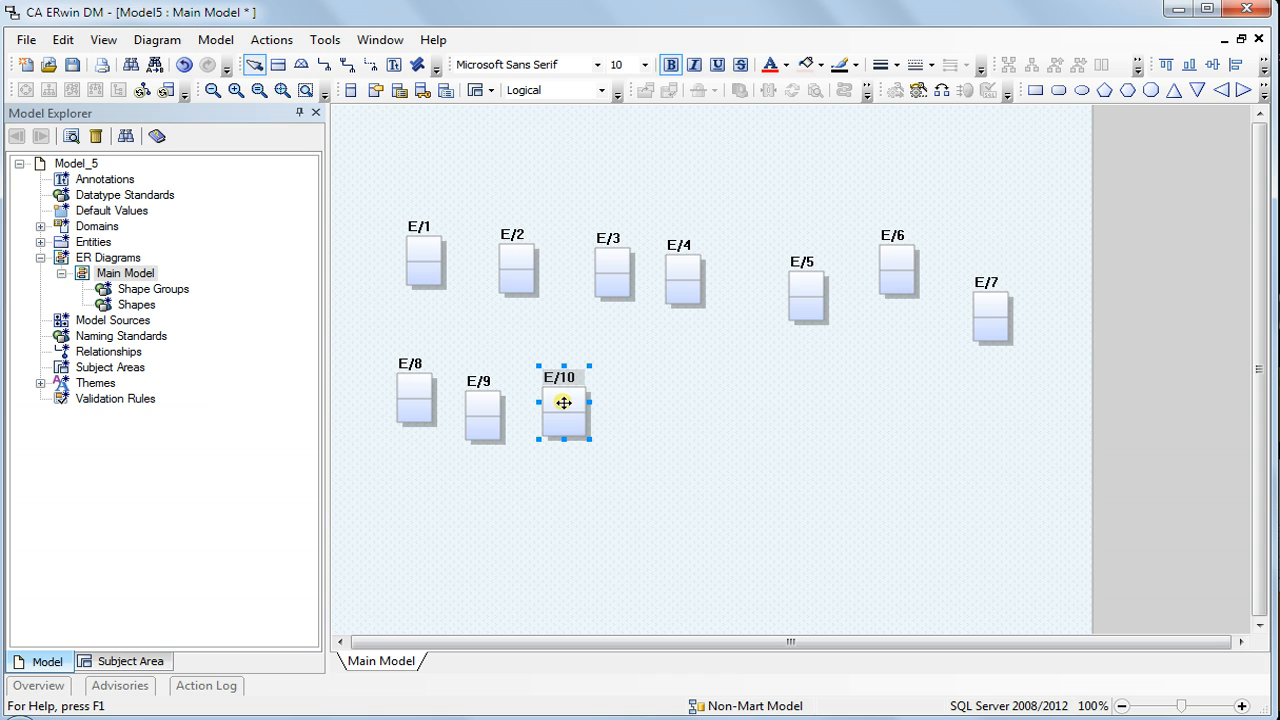
left_click(408, 140)
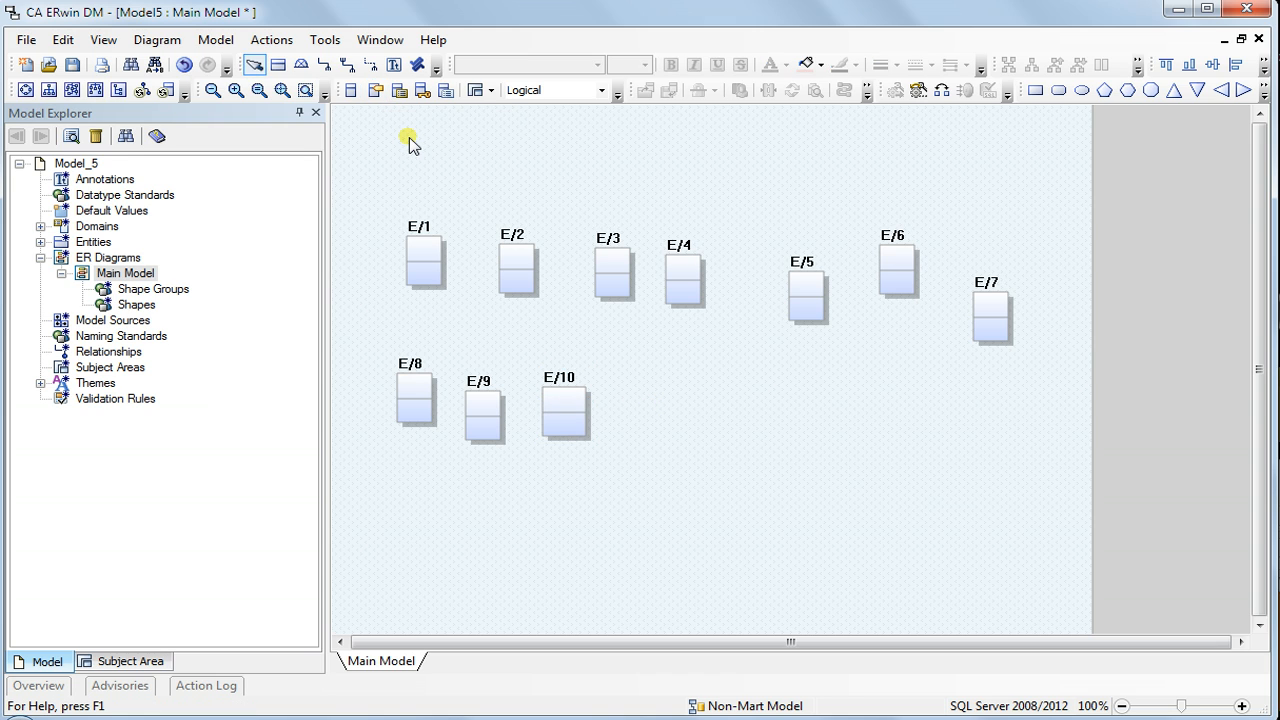
mouse_move(484, 284)
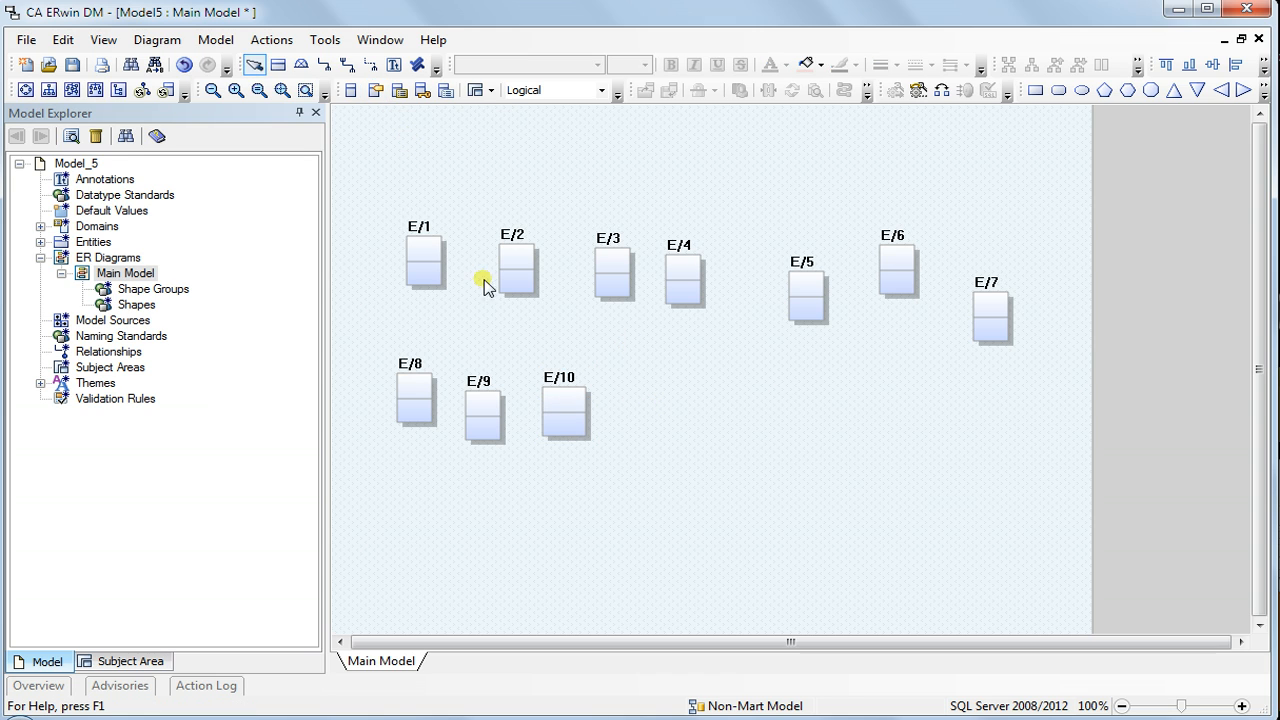
mouse_move(792, 364)
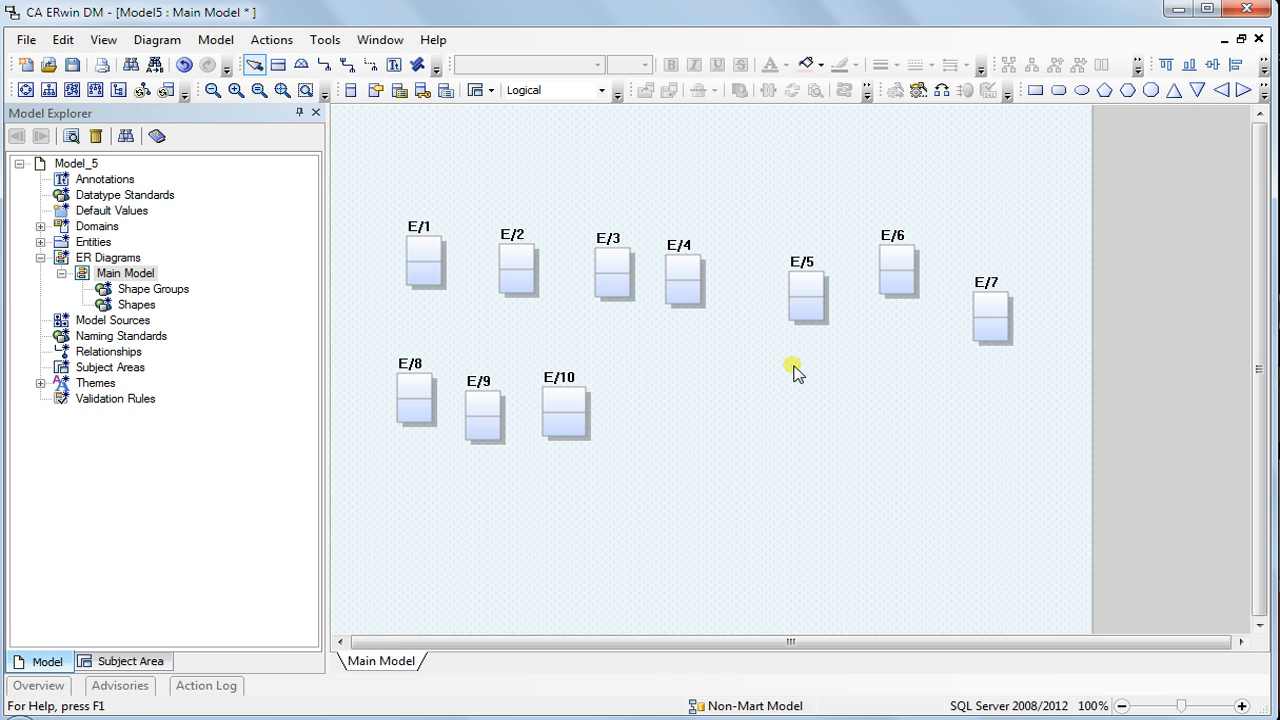
mouse_move(770, 380)
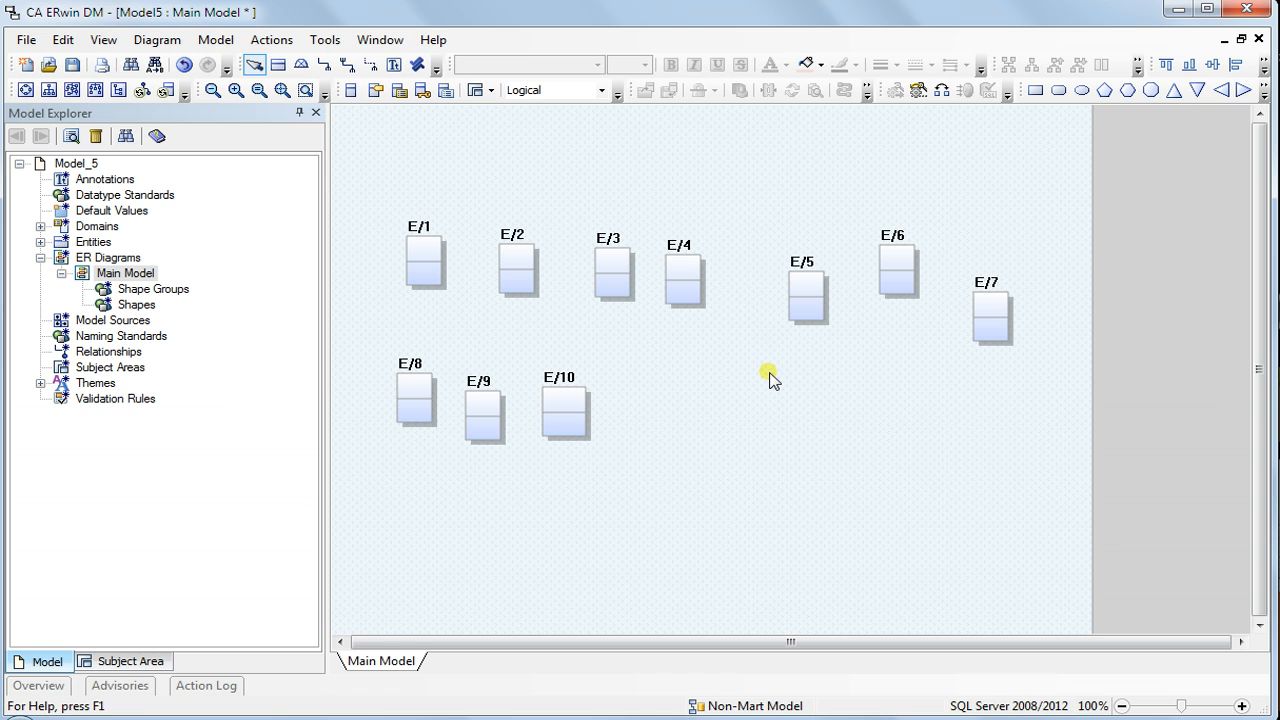
mouse_move(380, 222)
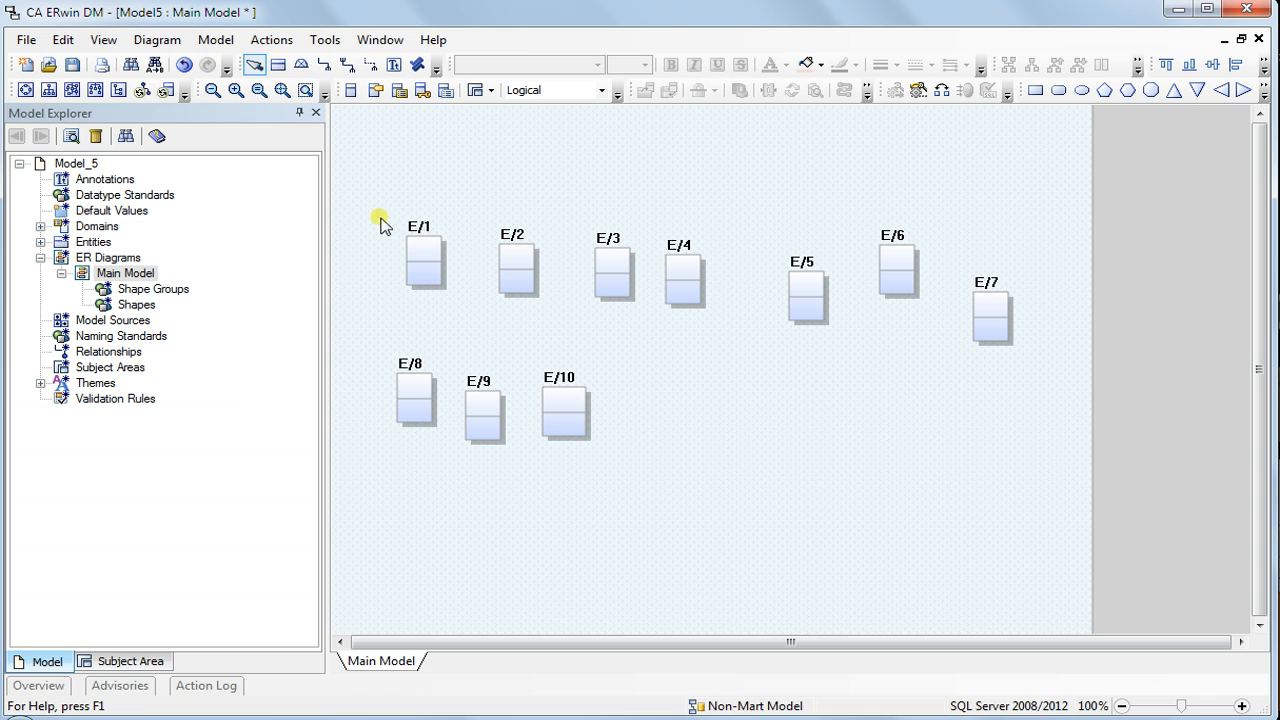
mouse_move(368, 270)
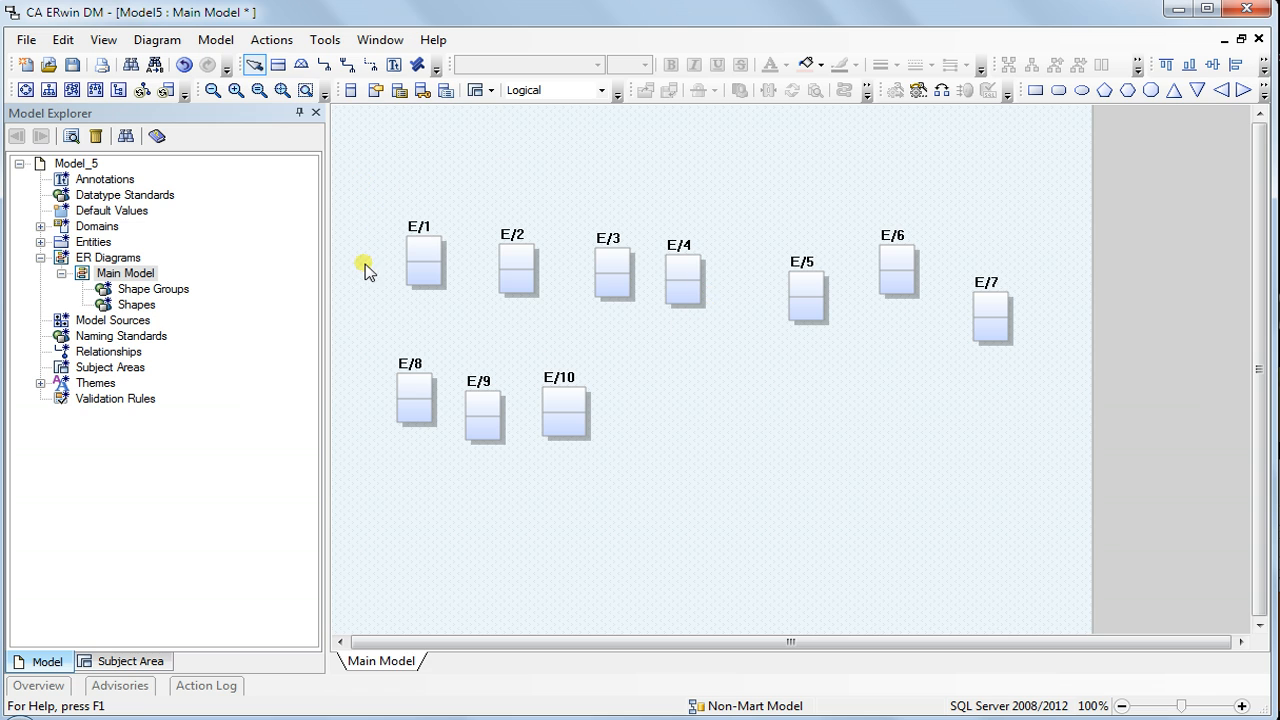
mouse_move(568, 180)
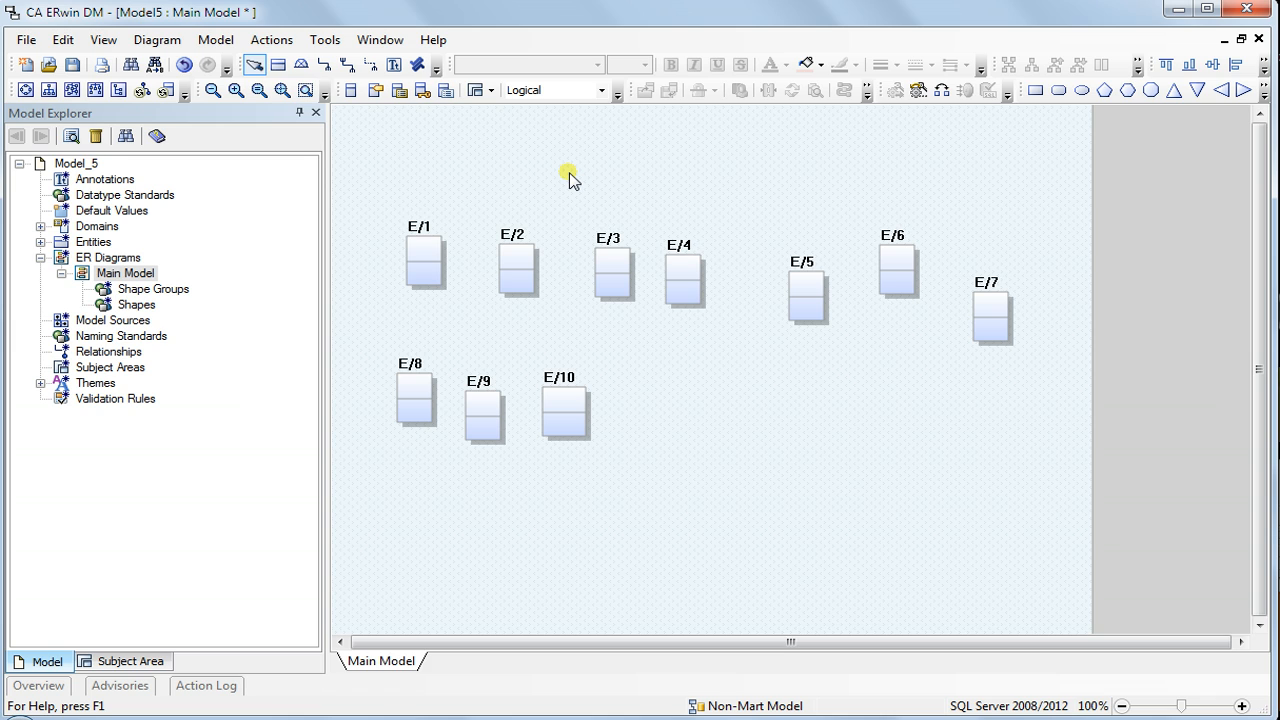
mouse_move(156, 342)
type("One")
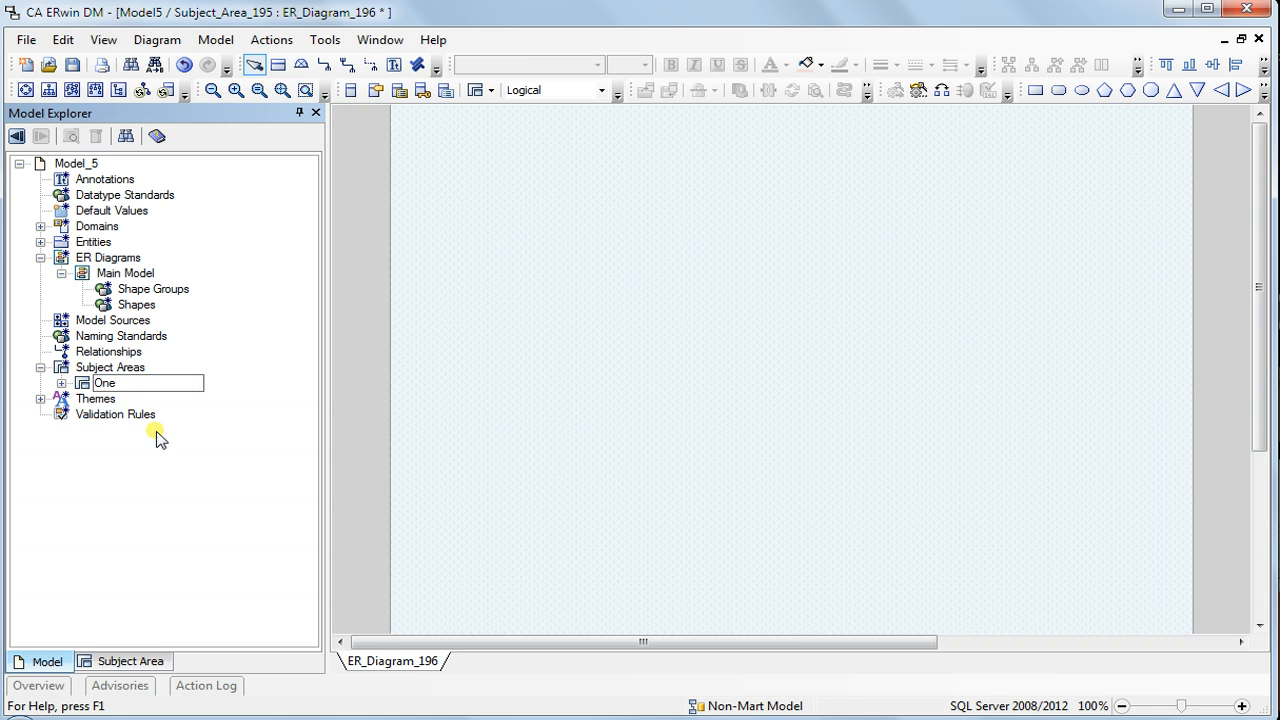
Finish naming subject area One and reveal its diagram, also named One
left_click(62, 384)
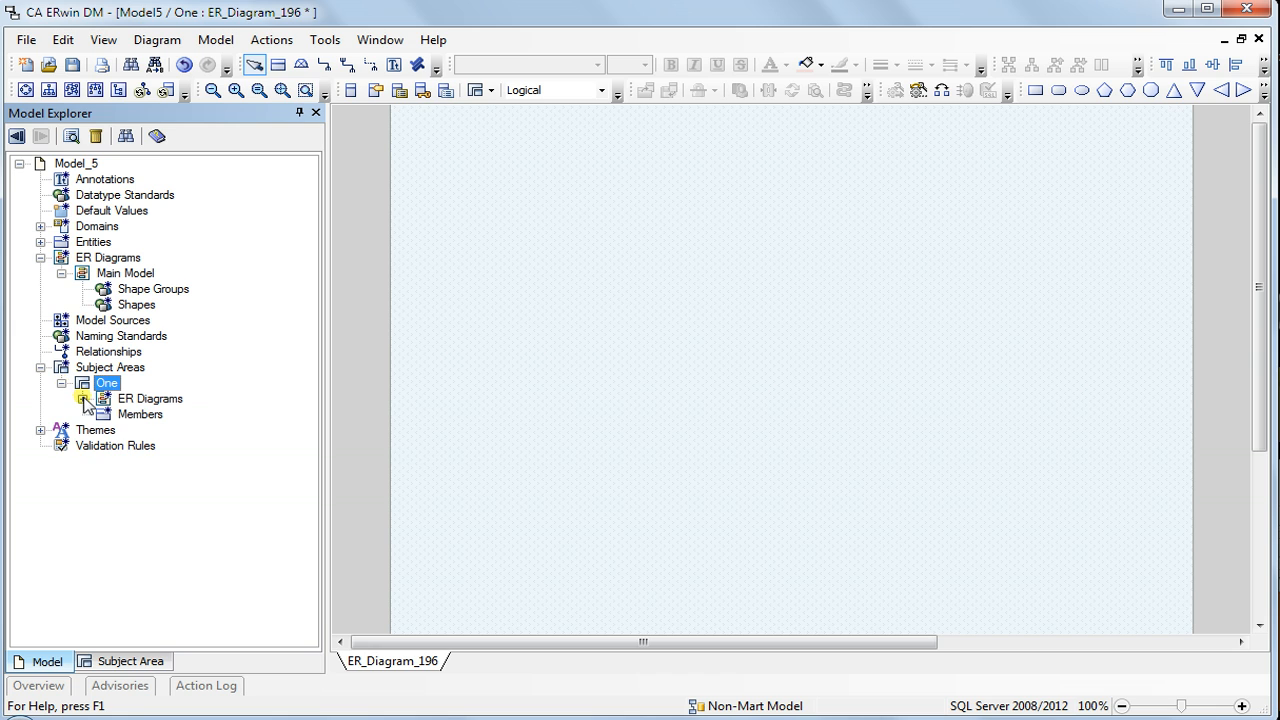
left_click(84, 398)
type("One")
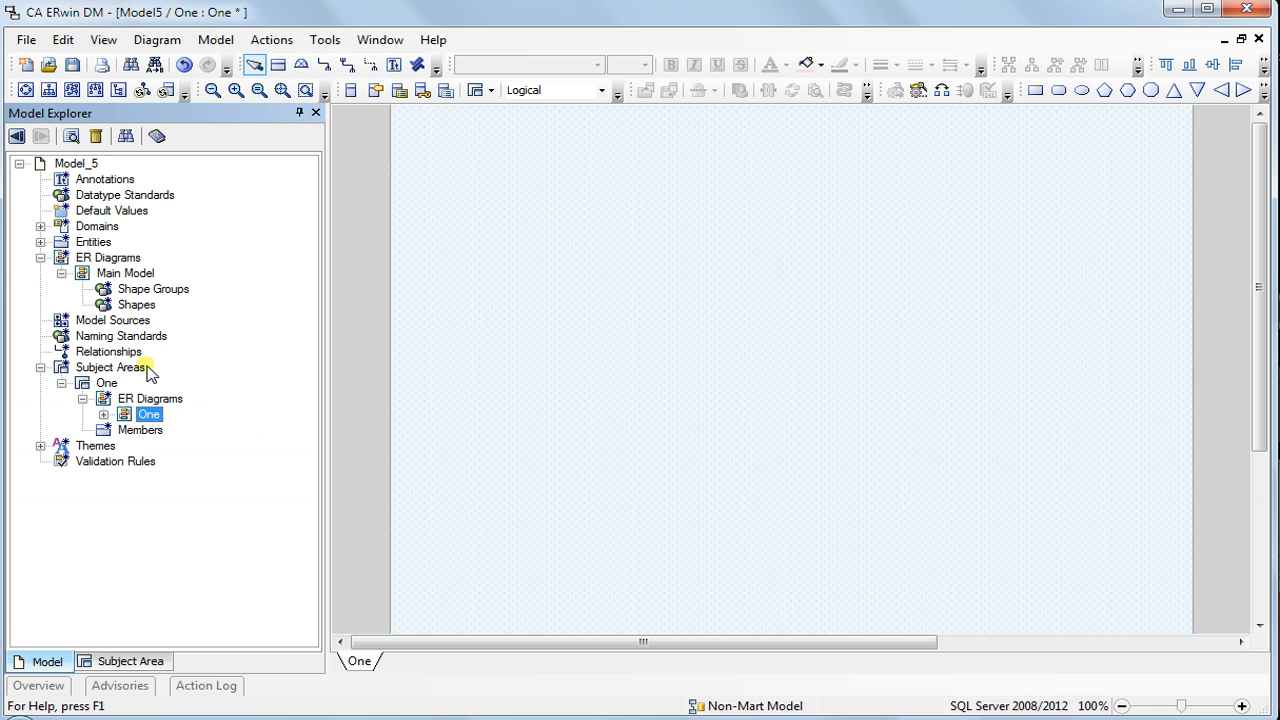
mouse_move(564, 358)
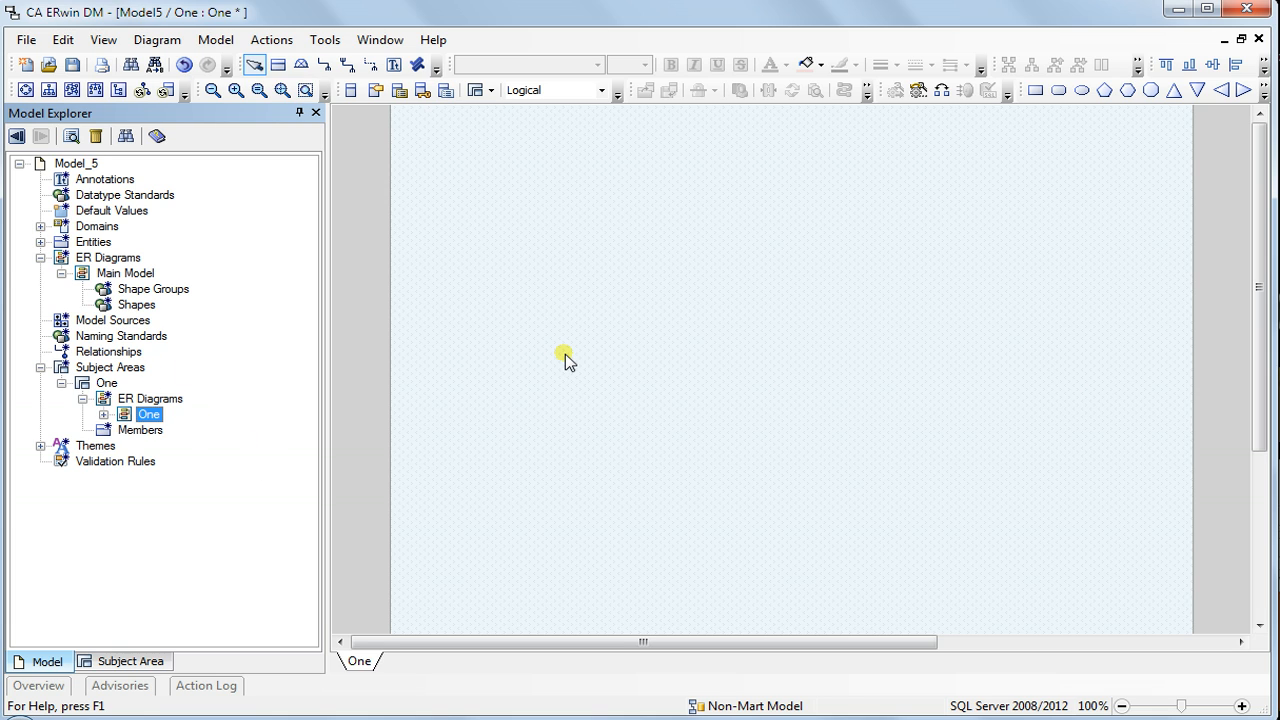
mouse_move(838, 298)
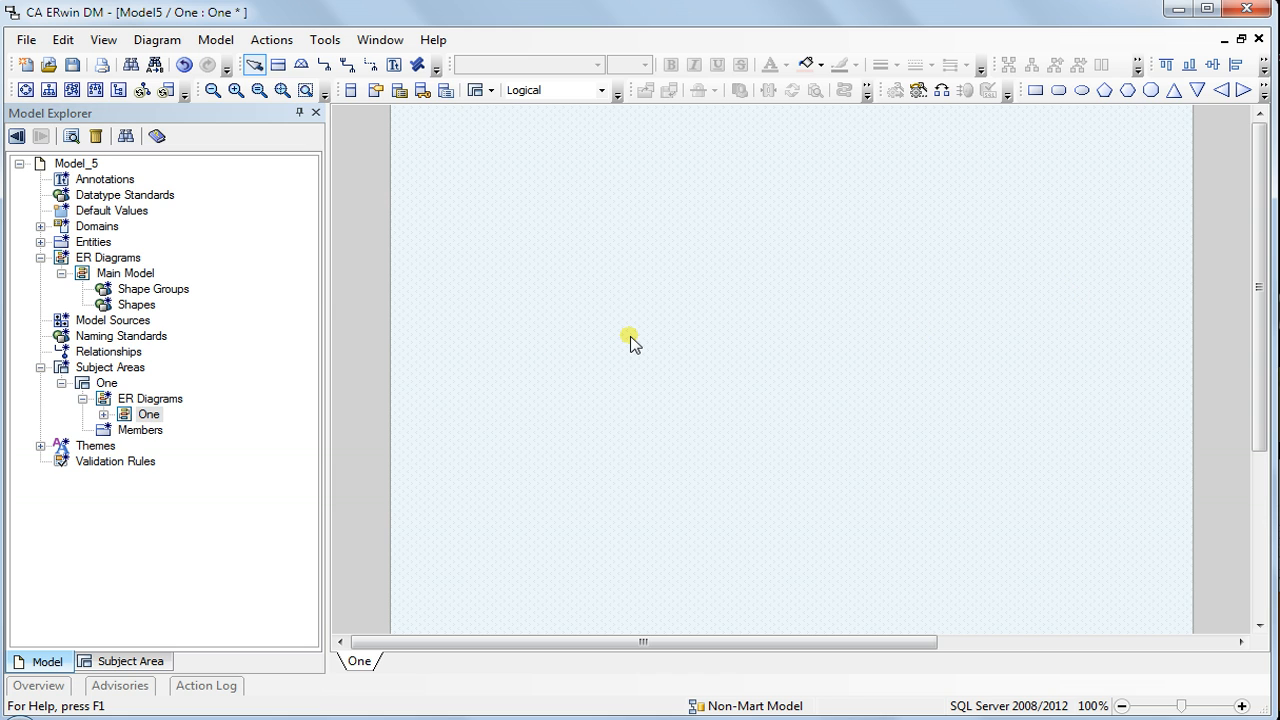
left_click(40, 242)
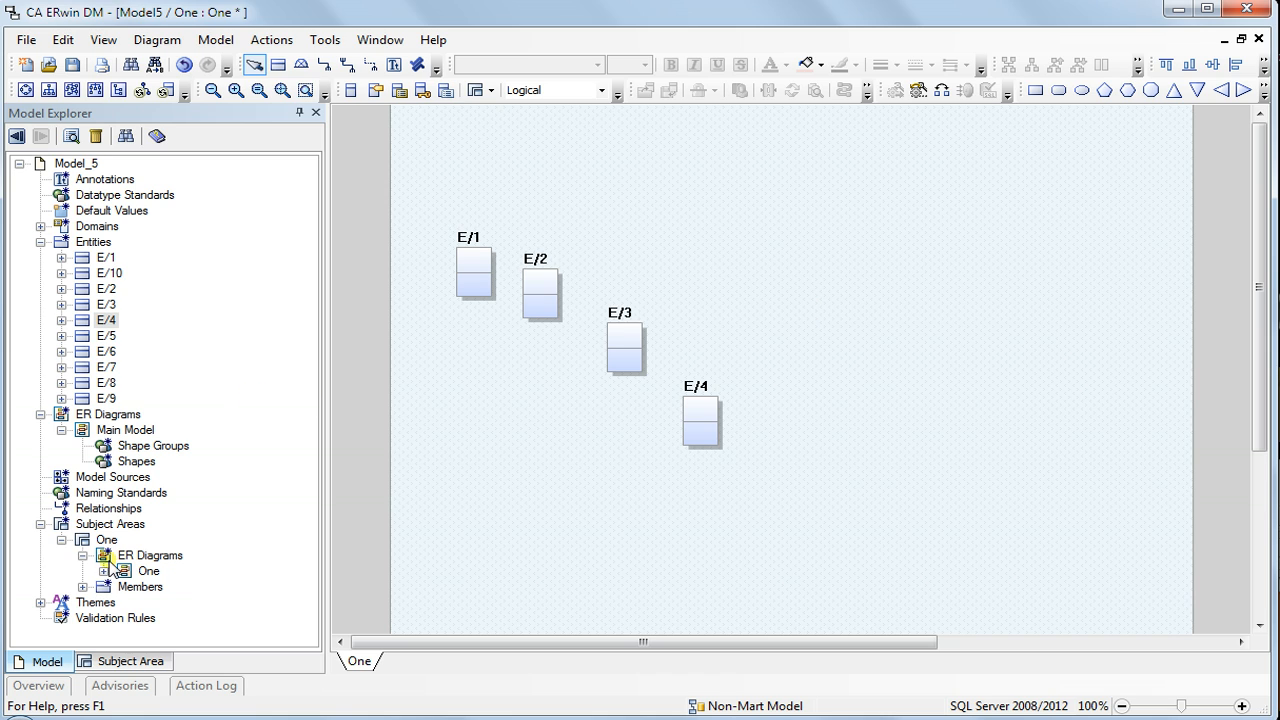
Create a second subject area from Model Explorer
left_click(108, 524)
type("Two")
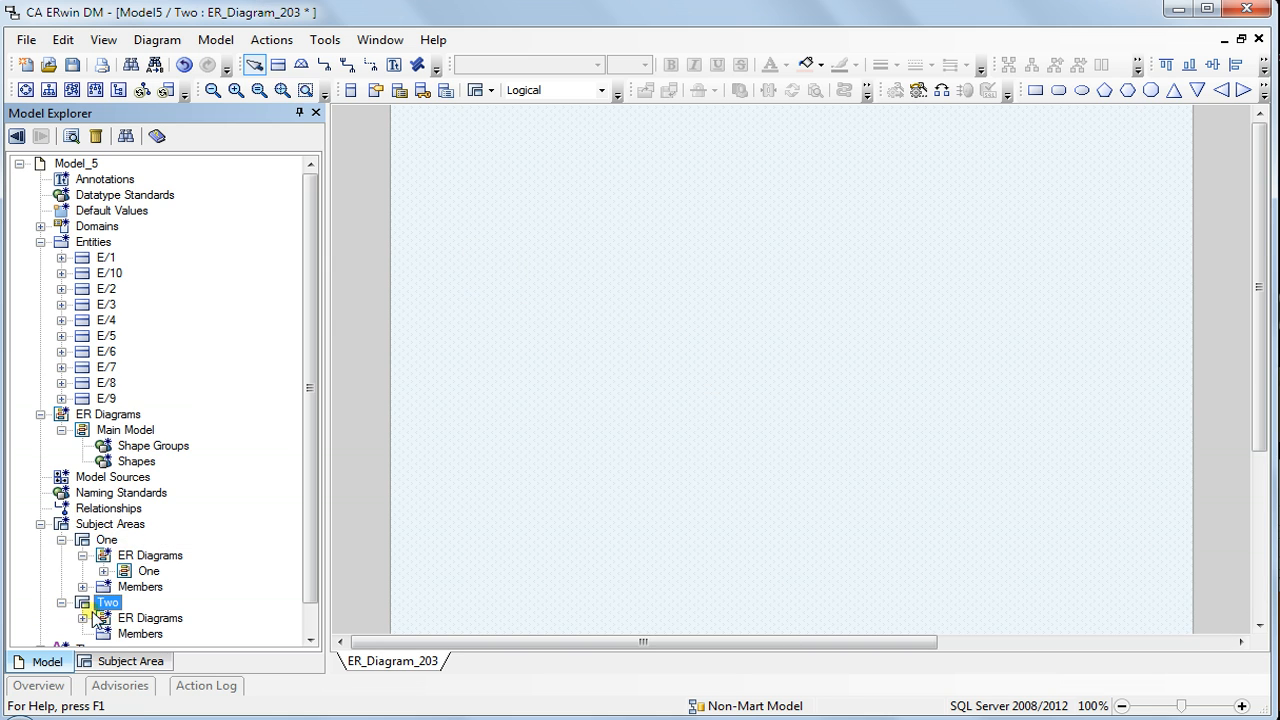
Name the subject area Two and place E/1, E/2 and E/10 on its diagram
left_click(84, 618)
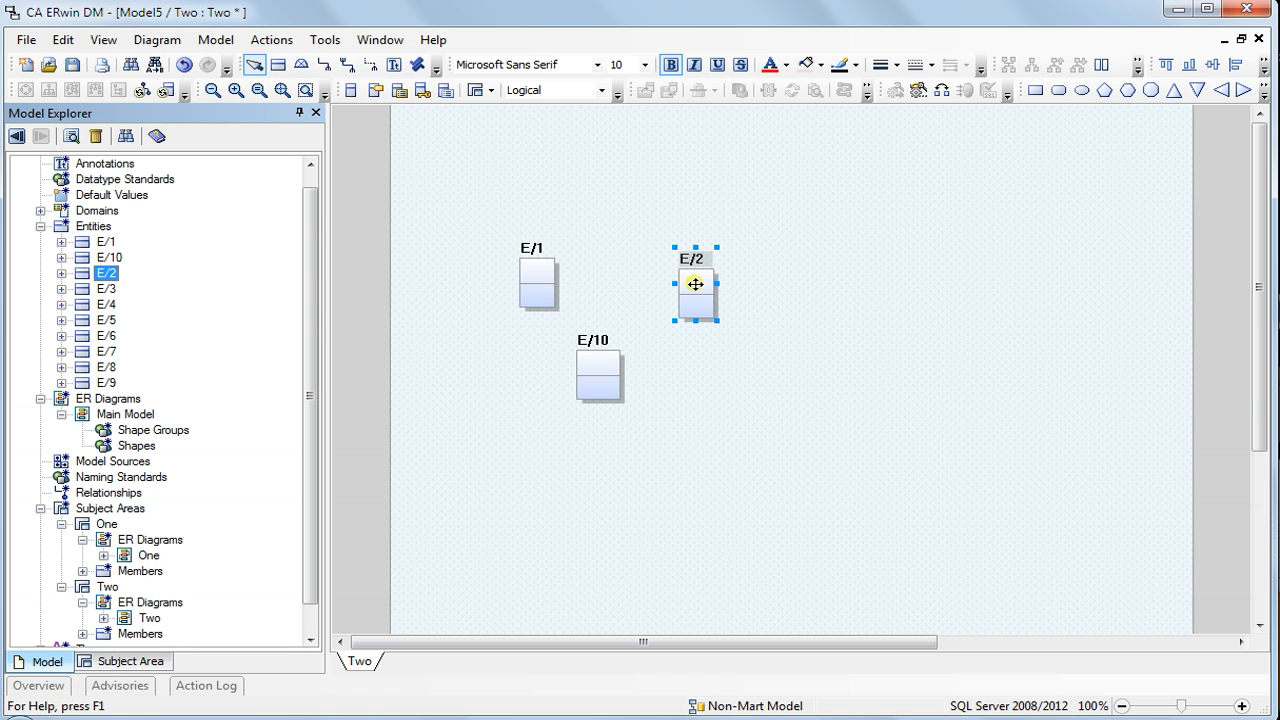
left_click(620, 248)
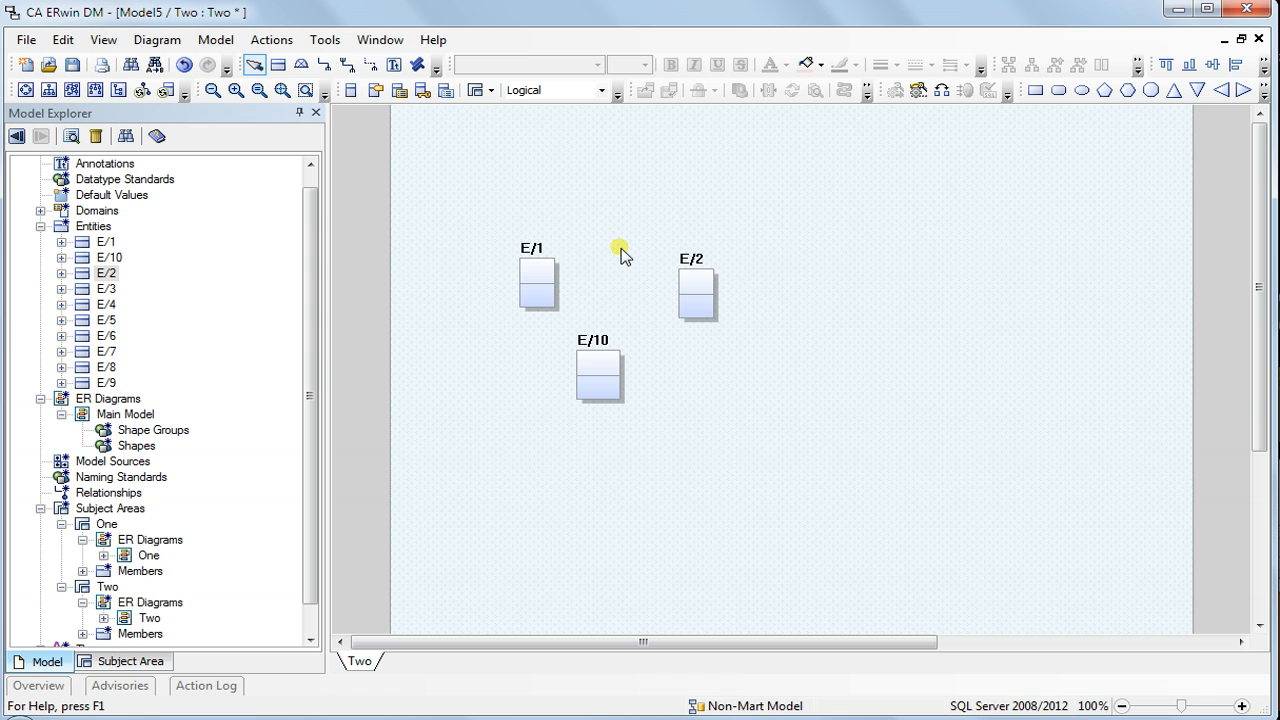
mouse_move(540, 190)
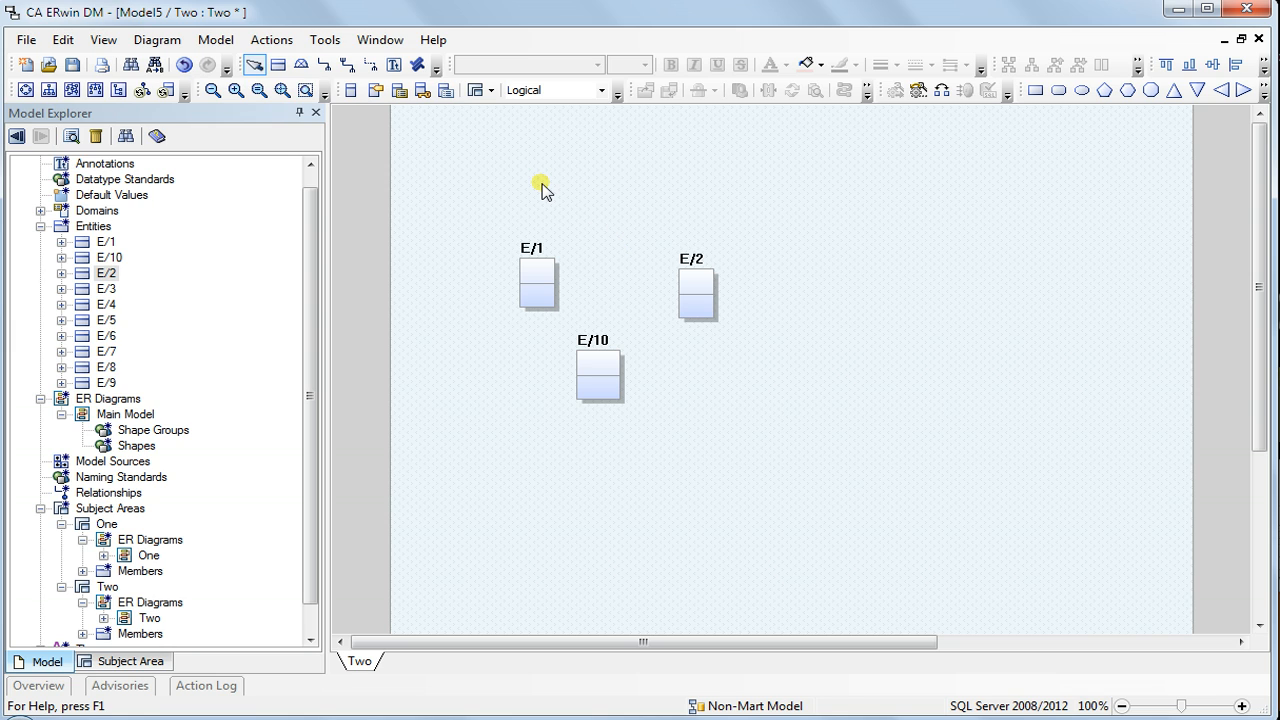
mouse_move(228, 212)
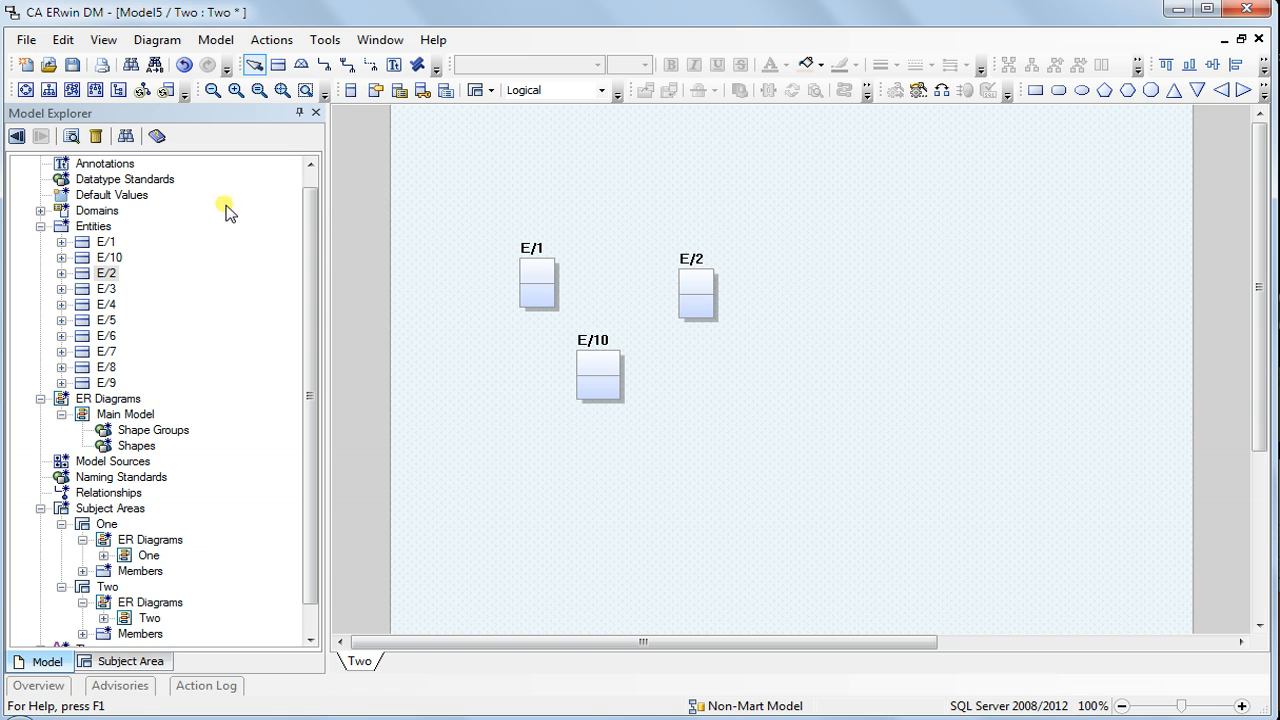
scroll("up", 3)
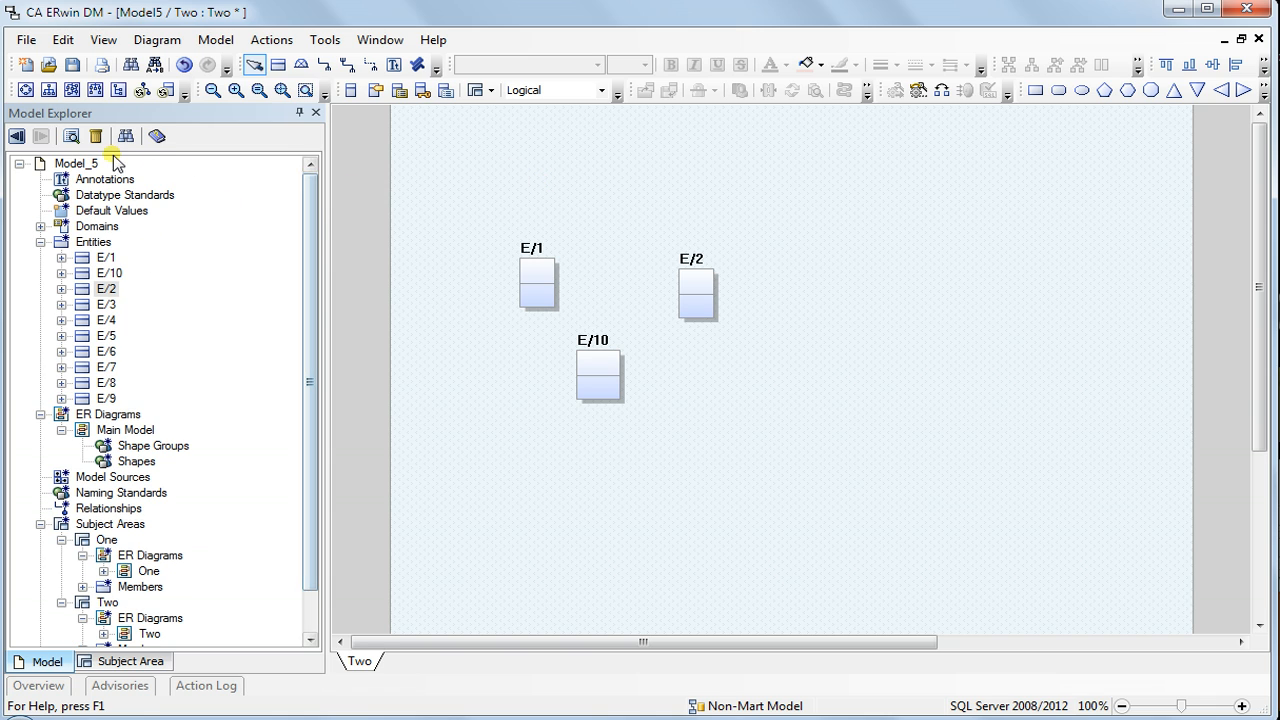
Set the Two diagram's theme to Classic Theme in its properties editor
left_click(106, 288)
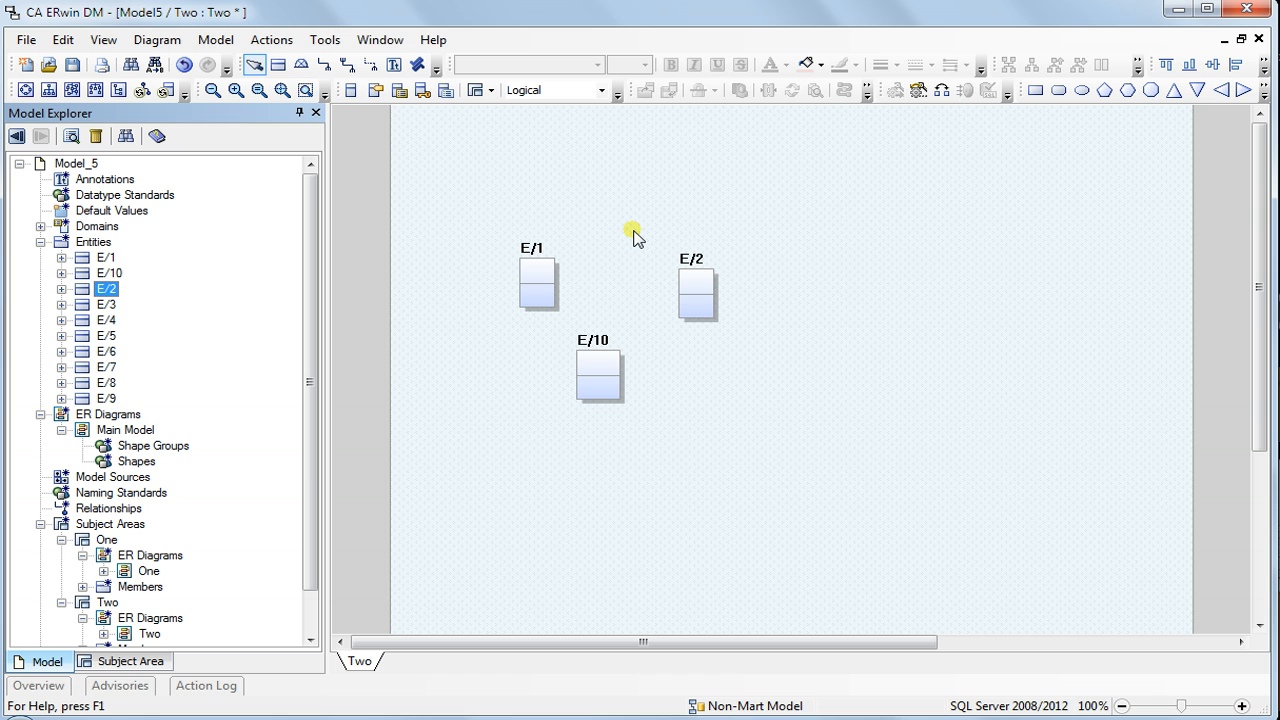
right_click(788, 228)
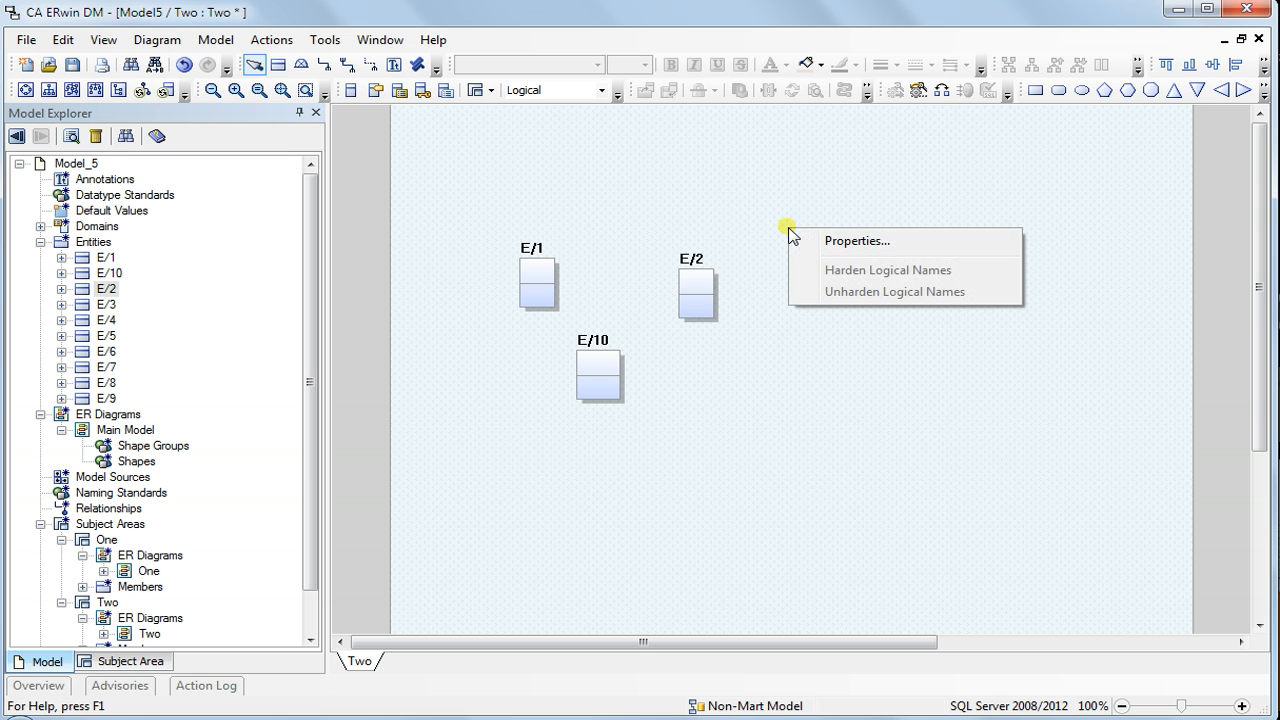
left_click(856, 240)
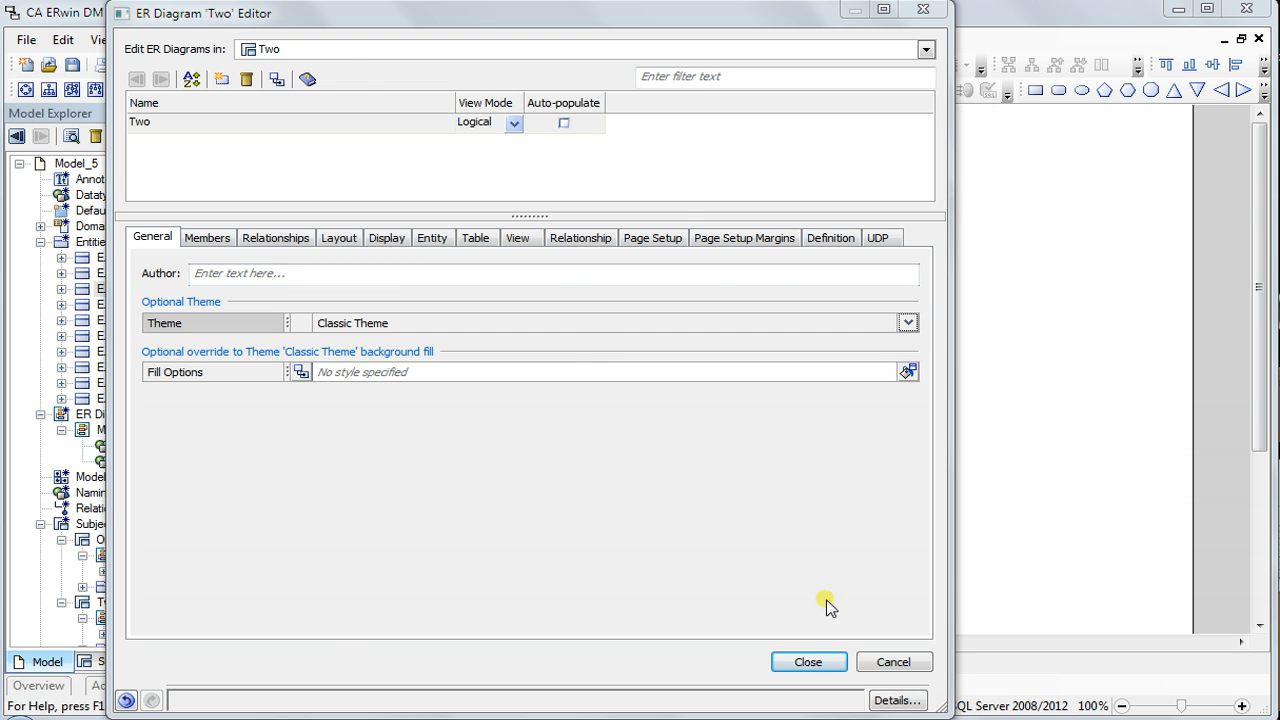
left_click(808, 660)
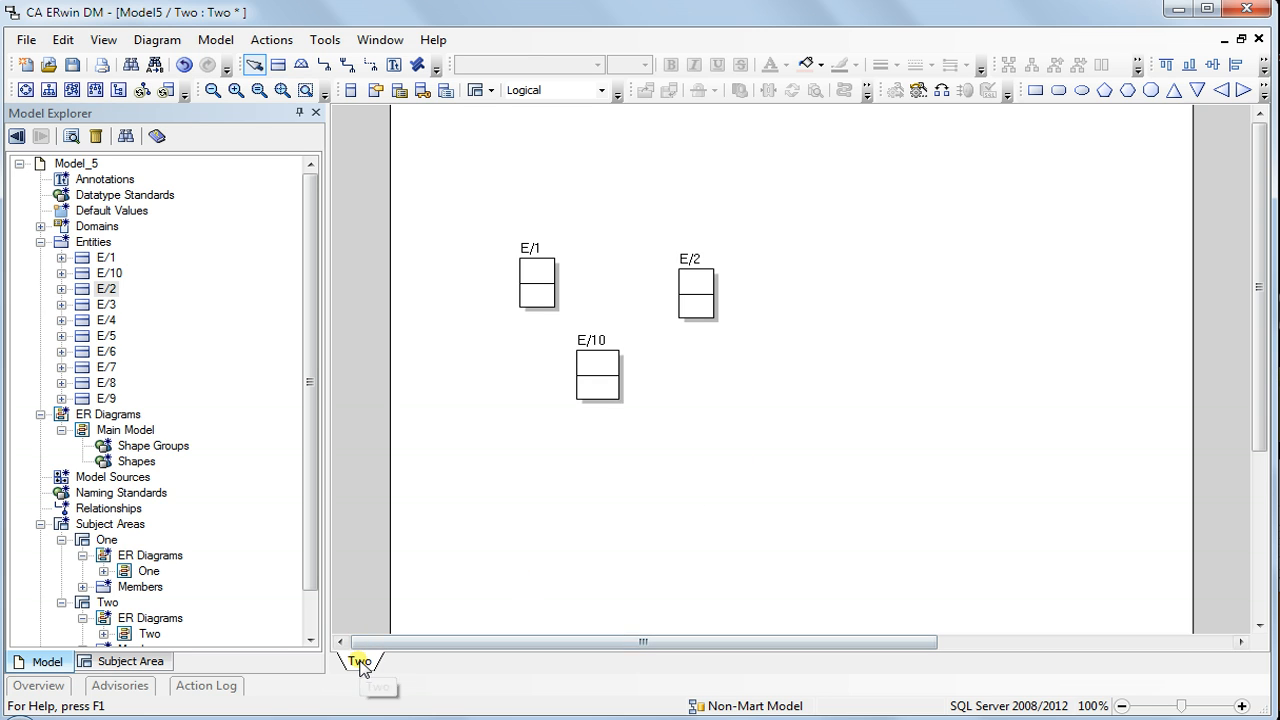
Reopen subject area One's diagram showing E/1 to E/4
left_click(150, 556)
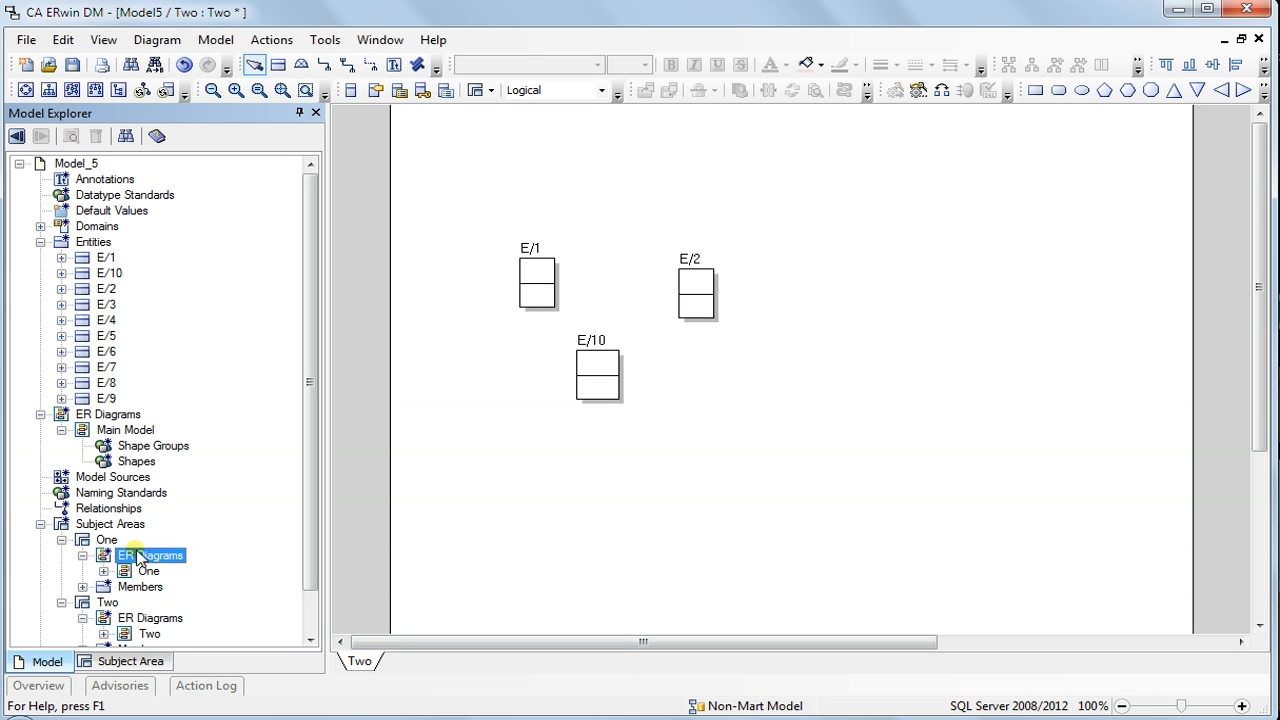
left_click(110, 524)
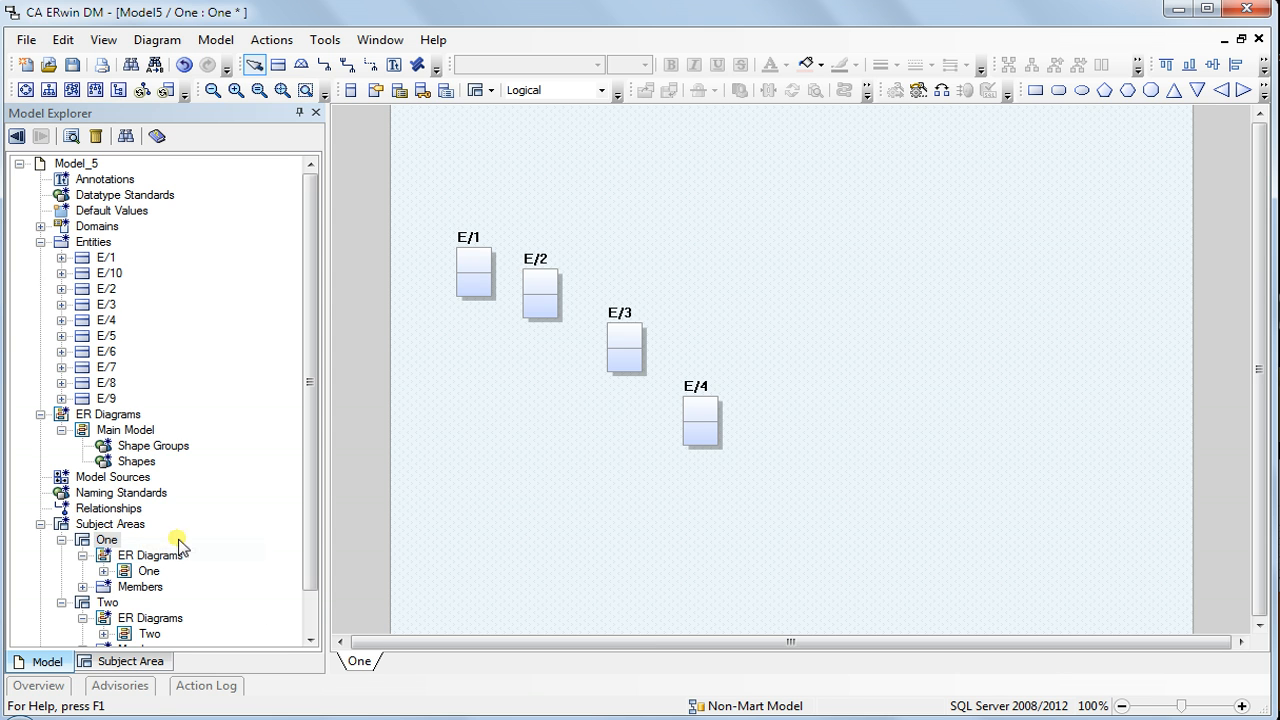
mouse_move(748, 358)
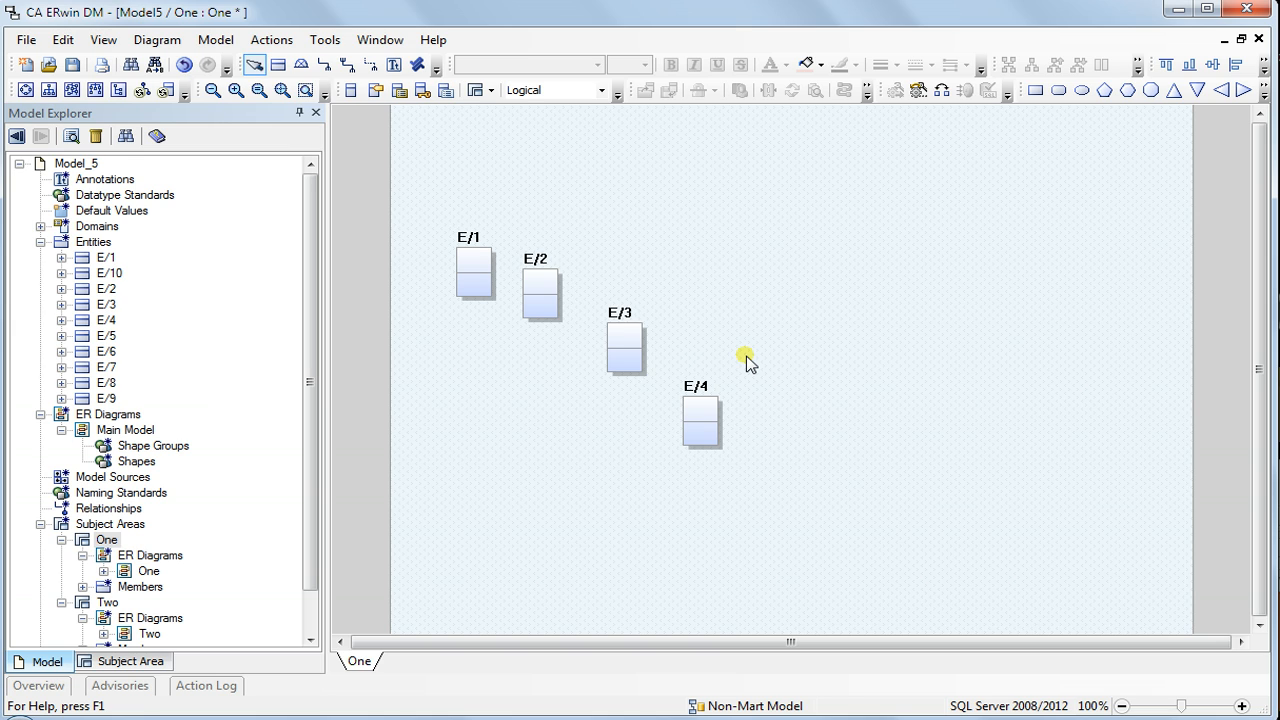